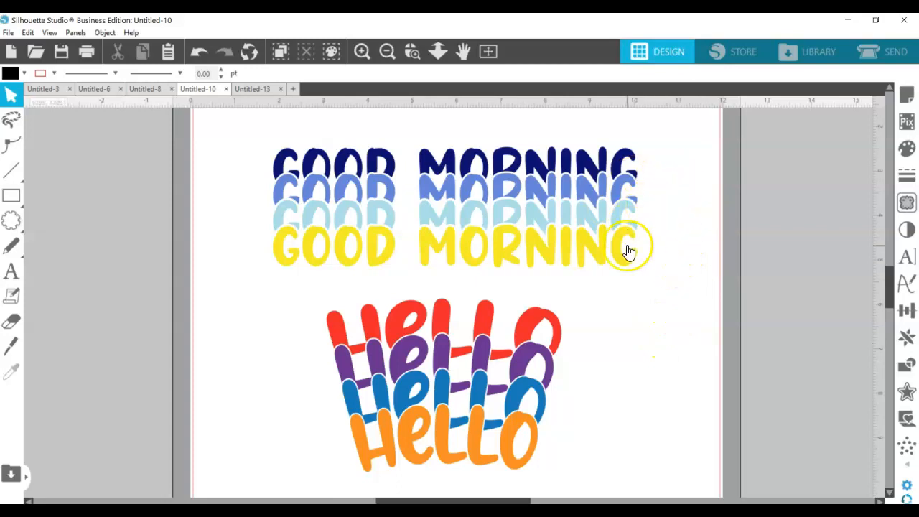
mouse_move(662, 274)
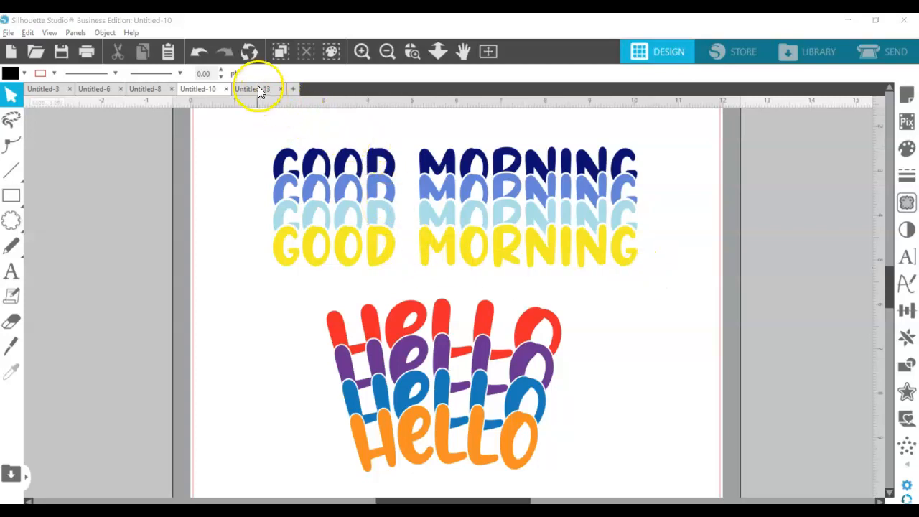
Glance at the earlier GOOD MORNING designs, then dismiss Page Setup on the new document.
click(251, 89)
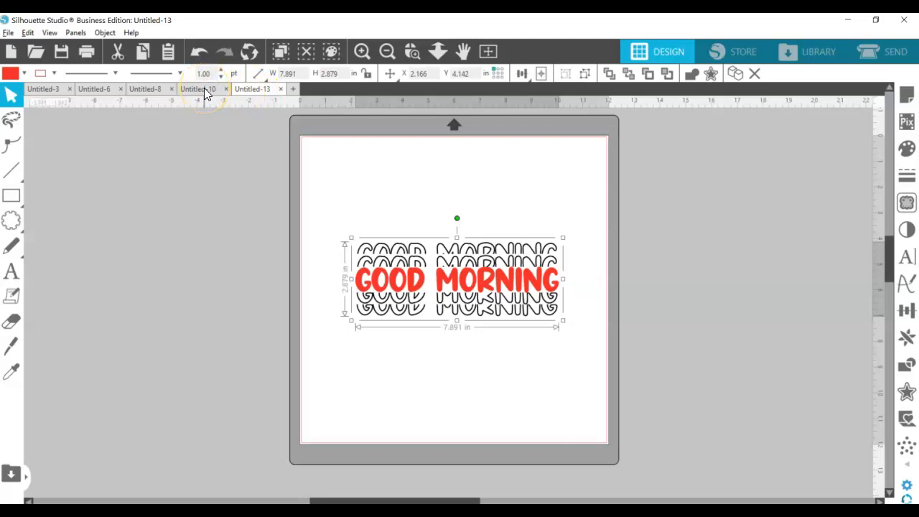
click(198, 88)
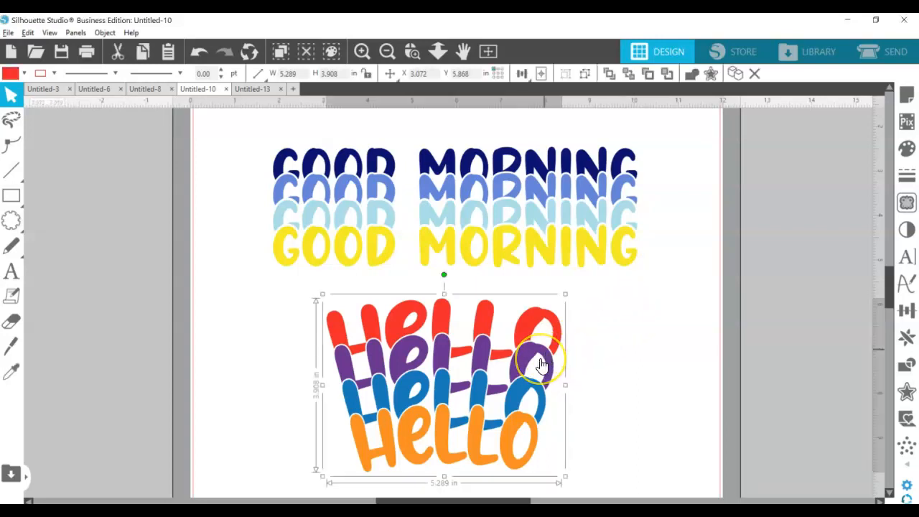
mouse_move(481, 425)
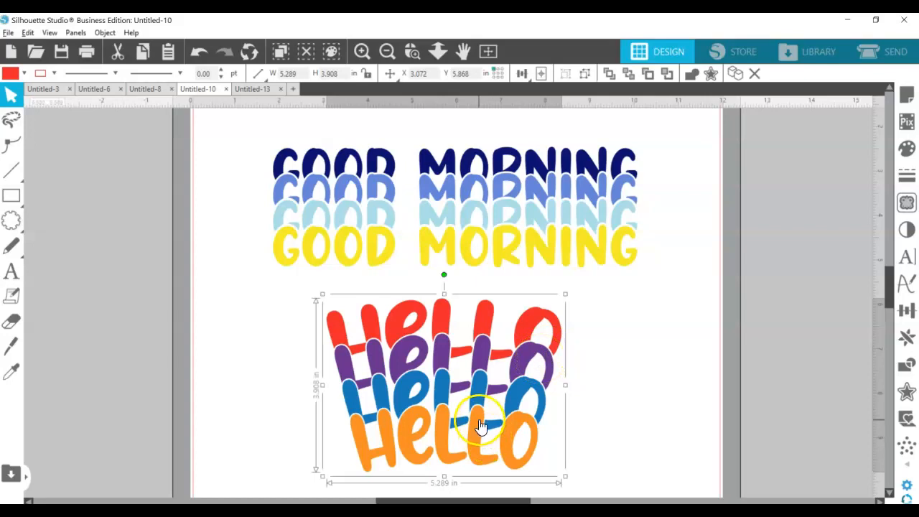
mouse_move(441, 407)
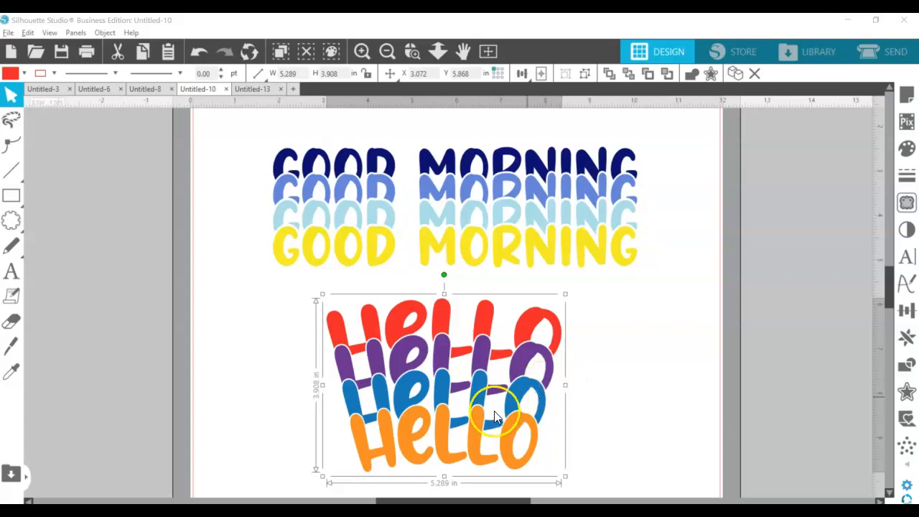
mouse_move(632, 276)
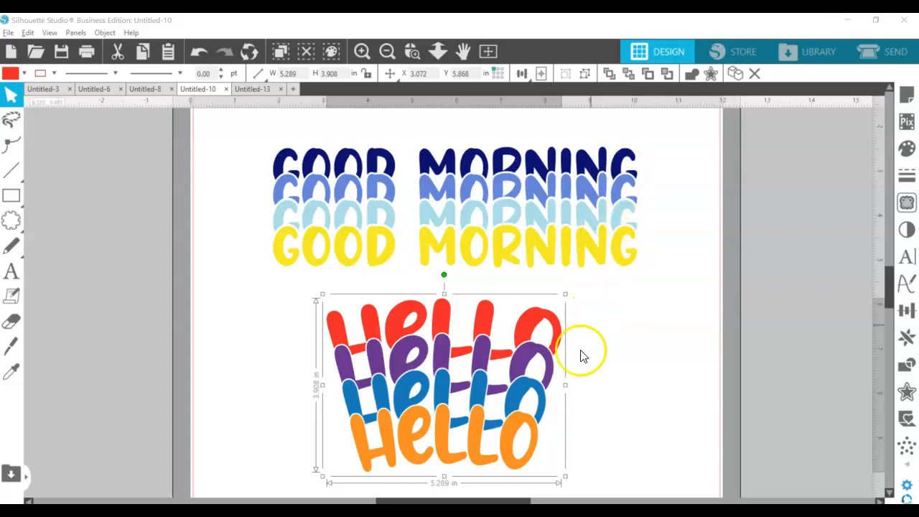
mouse_move(632, 347)
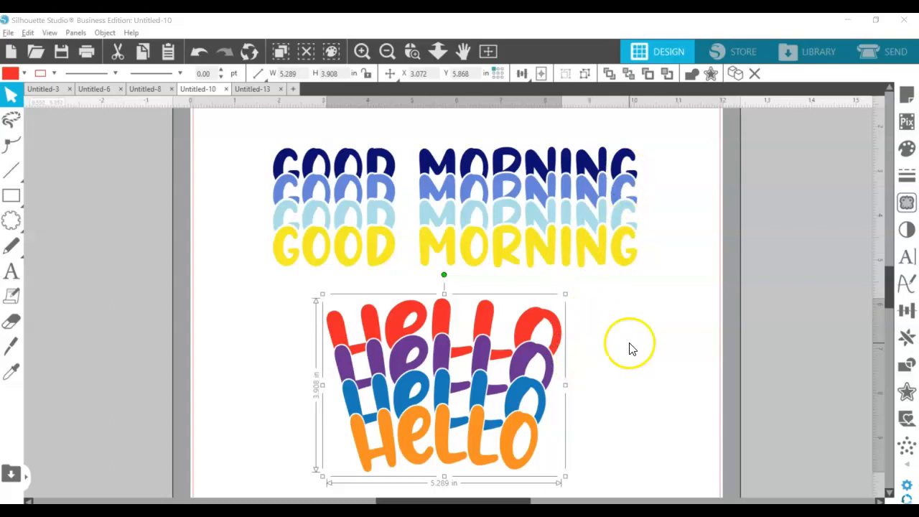
mouse_move(613, 191)
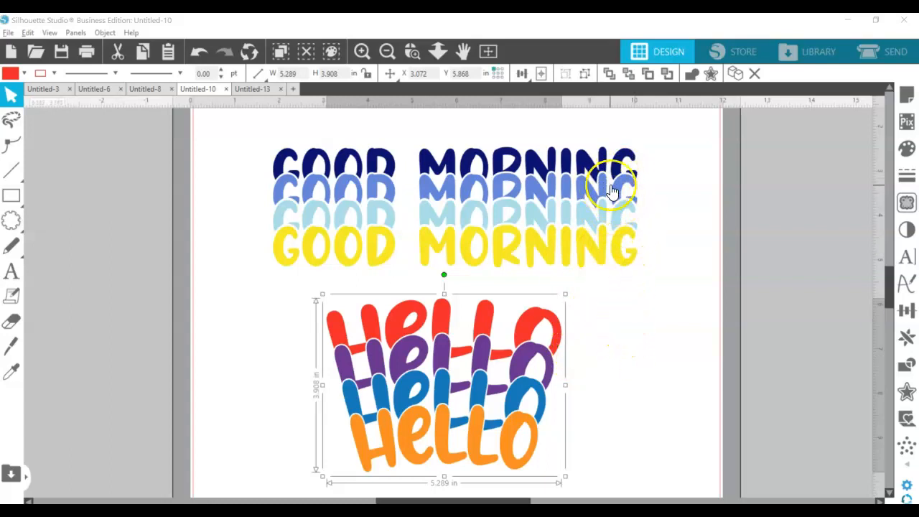
mouse_move(666, 227)
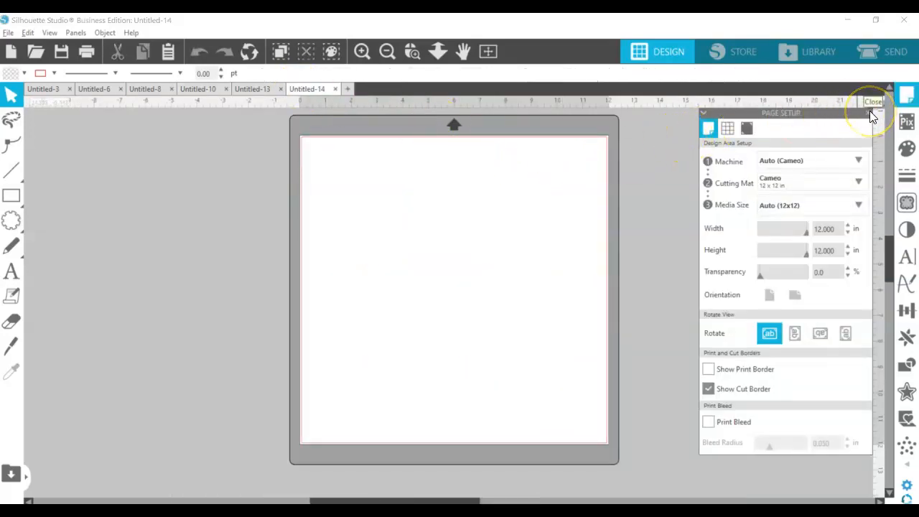
click(872, 101)
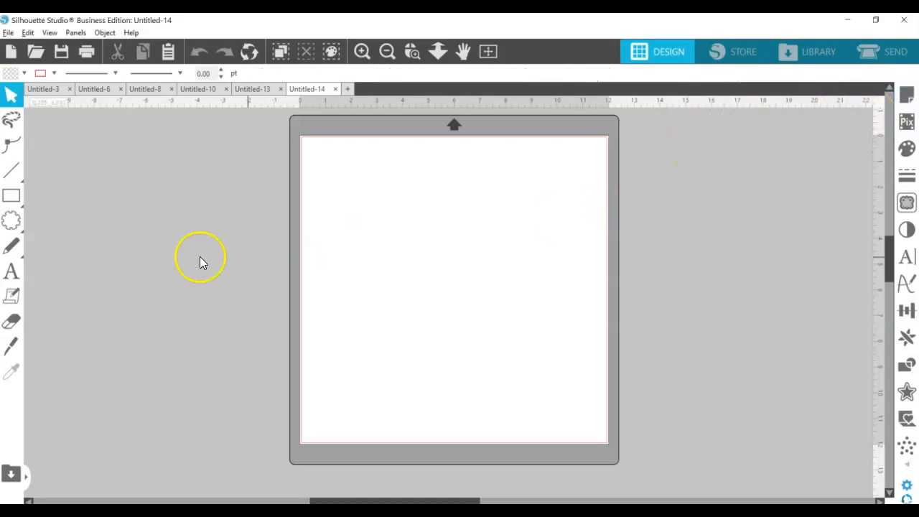
Add a text object on the mat reading 'good morning'.
click(10, 271)
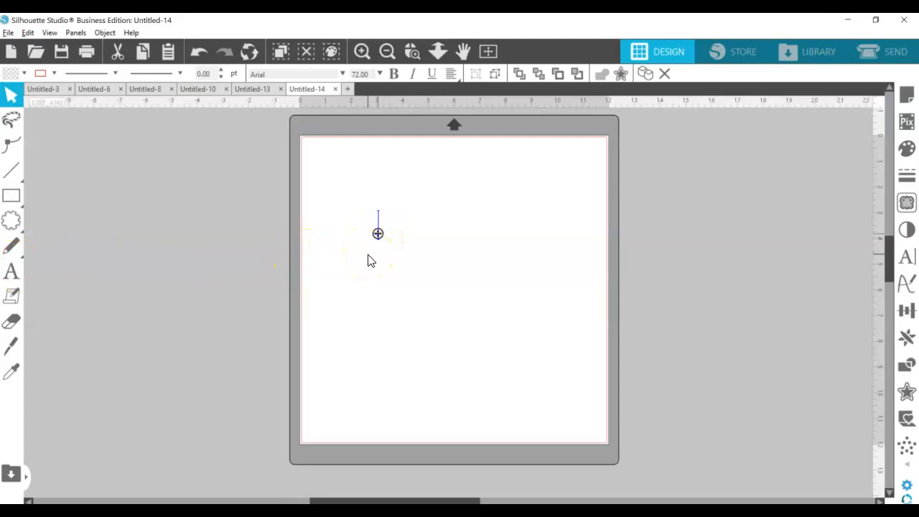
text(good m)
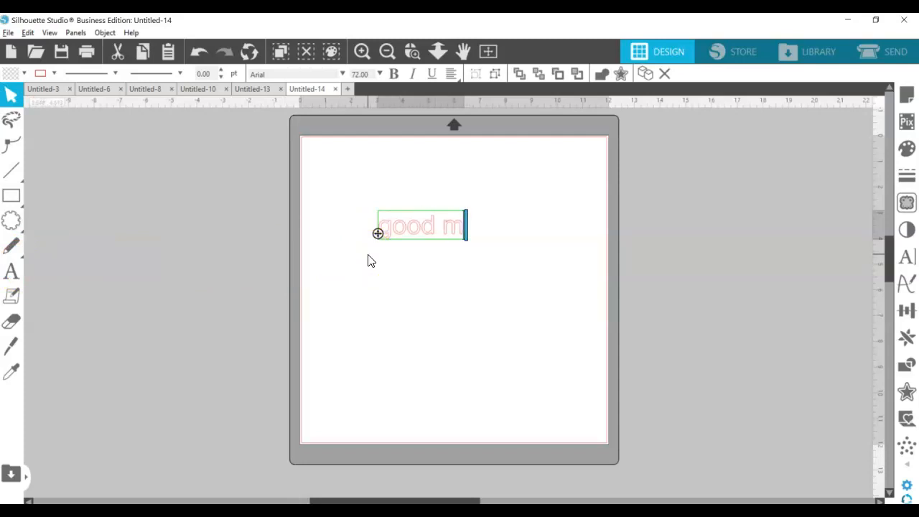
text(orning)
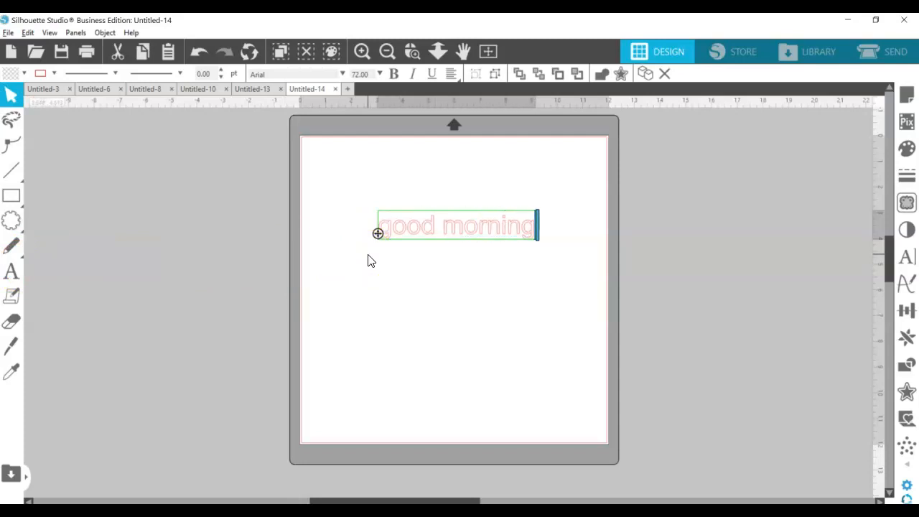
click(482, 237)
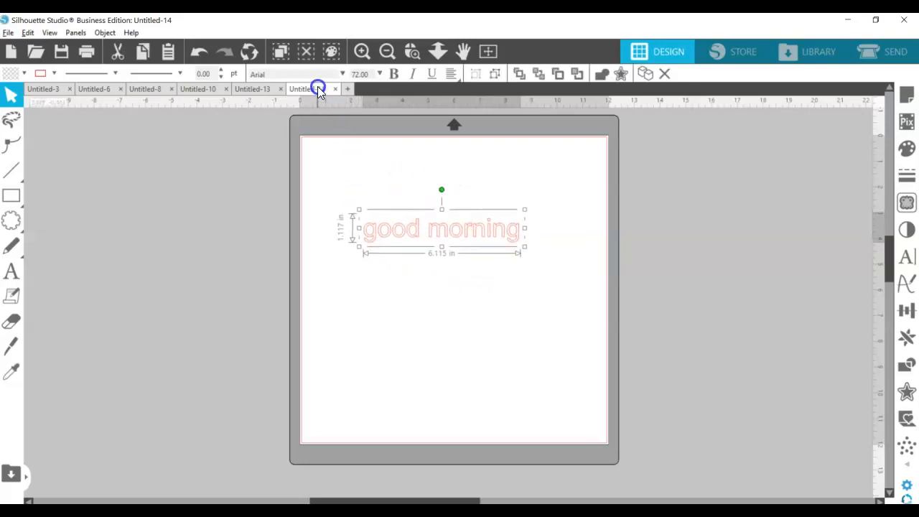
Set the text in the Angels Cookie font with 110% character spacing.
click(339, 74)
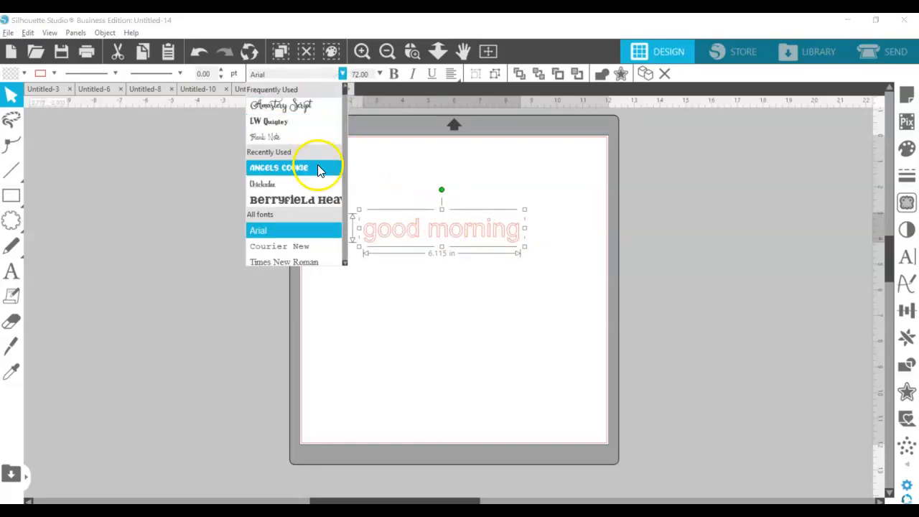
click(282, 168)
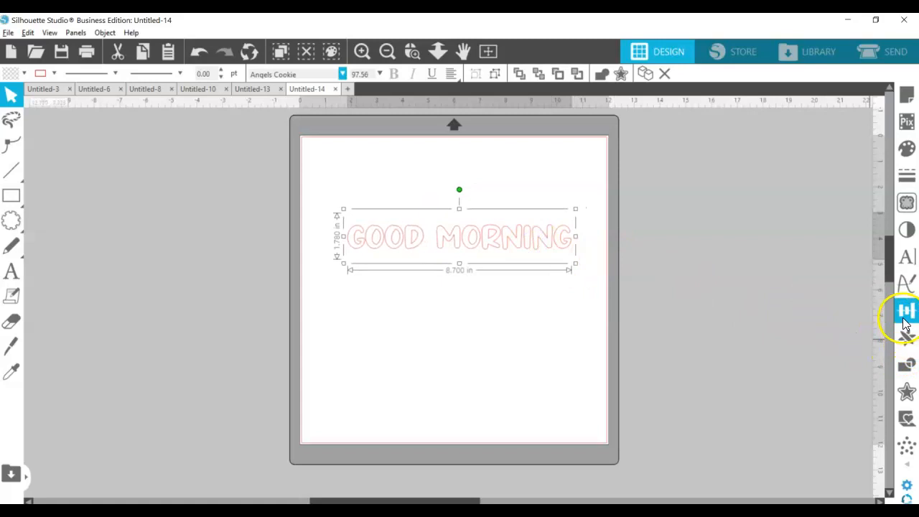
mouse_move(907, 257)
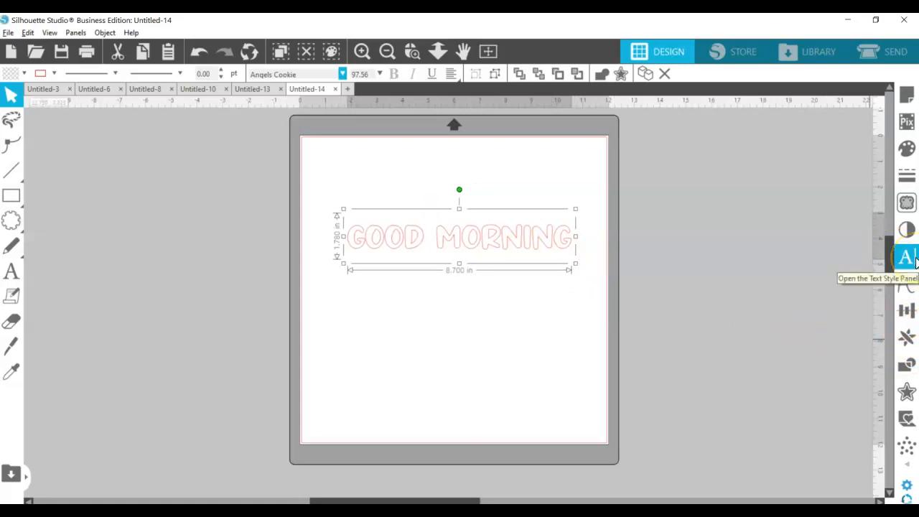
click(907, 257)
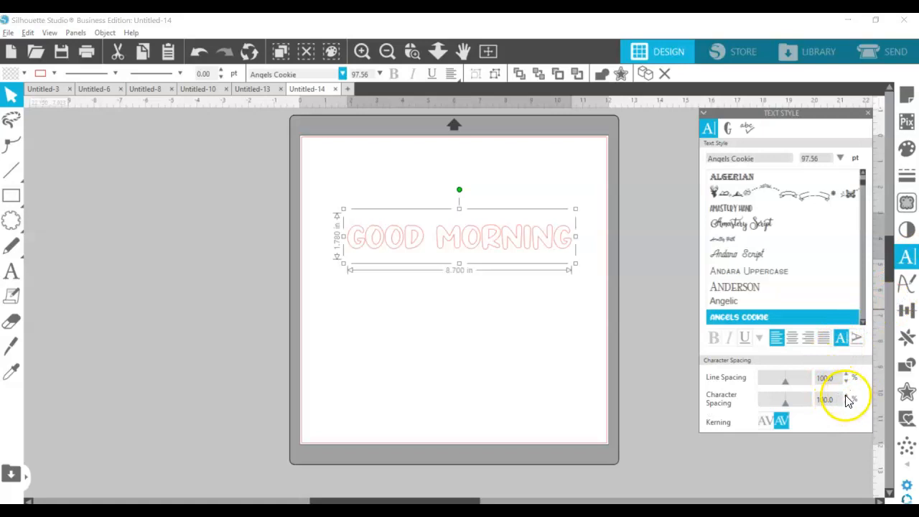
click(844, 396)
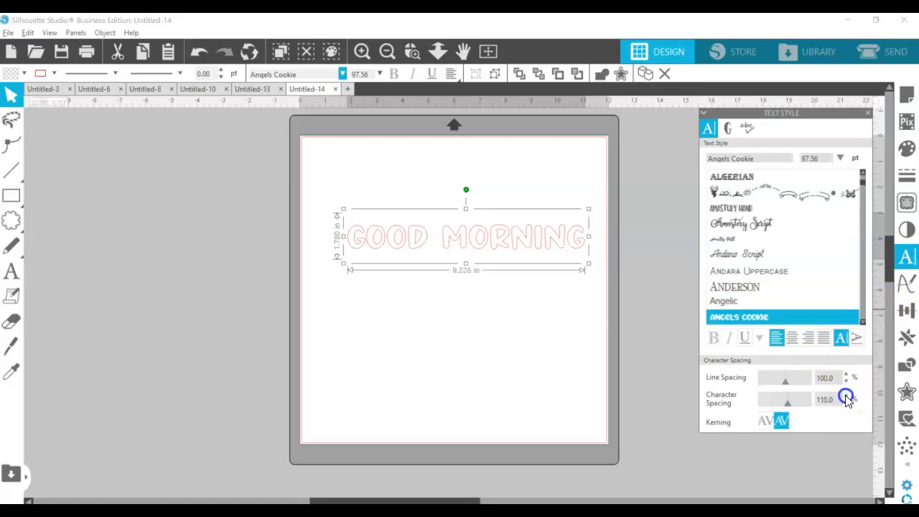
mouse_move(582, 290)
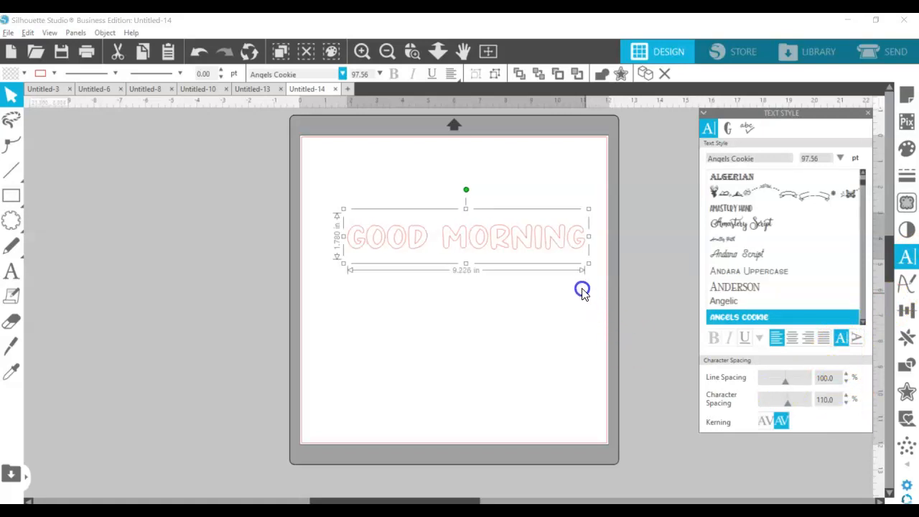
drag(582, 291, 567, 249)
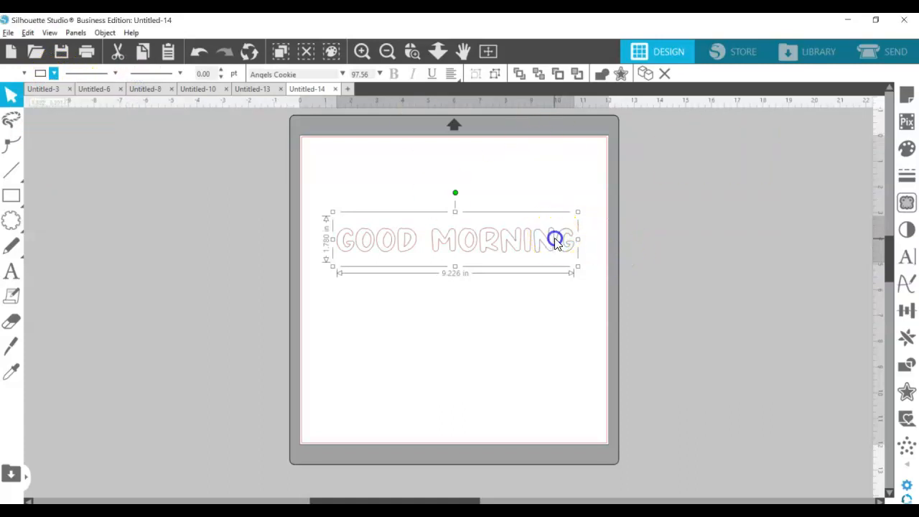
Move GOOD MORNING up, enlarge it to about 10 inches, and convert it to paths.
drag(556, 241, 557, 221)
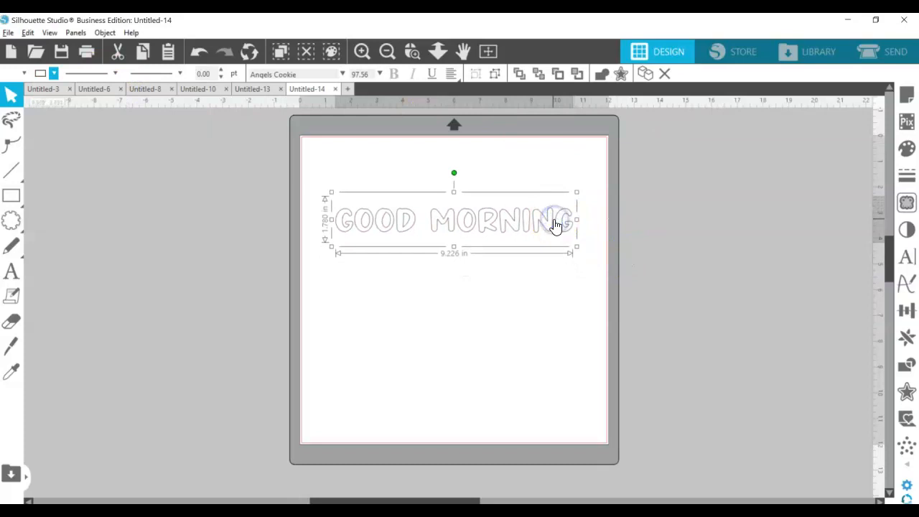
mouse_move(560, 232)
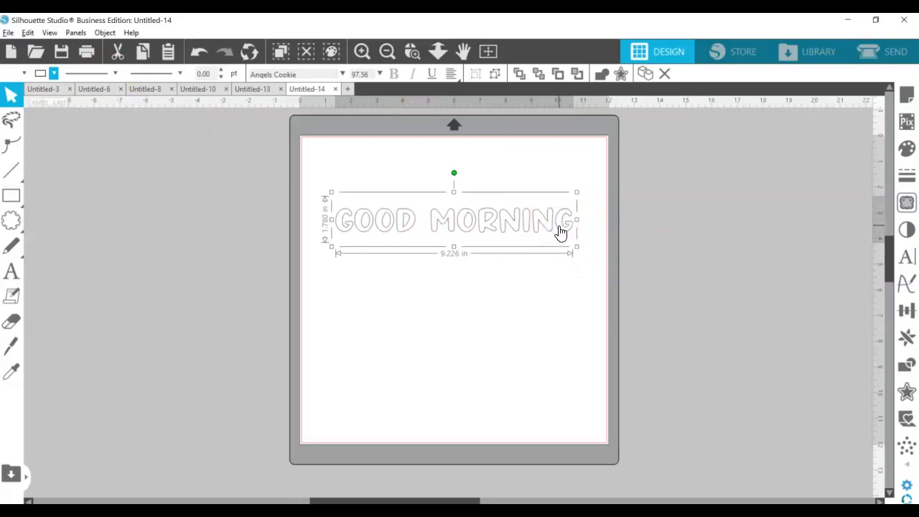
mouse_move(566, 231)
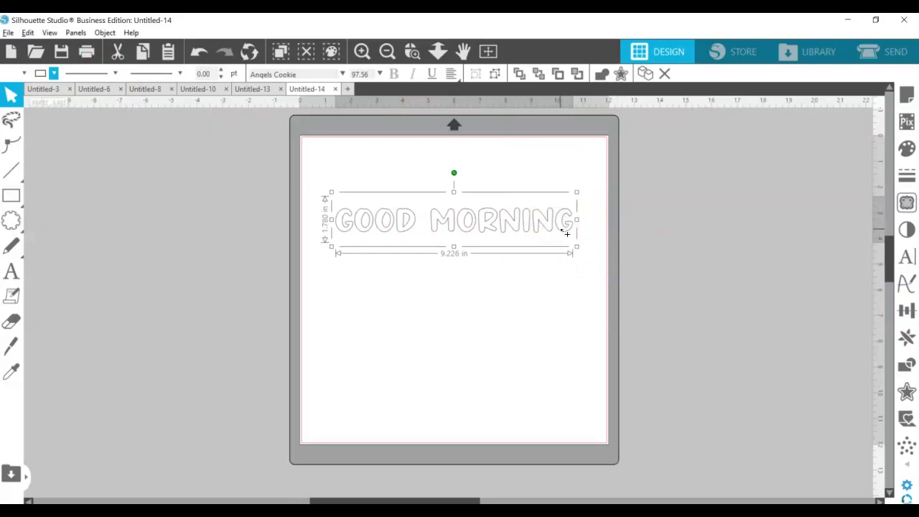
mouse_move(581, 250)
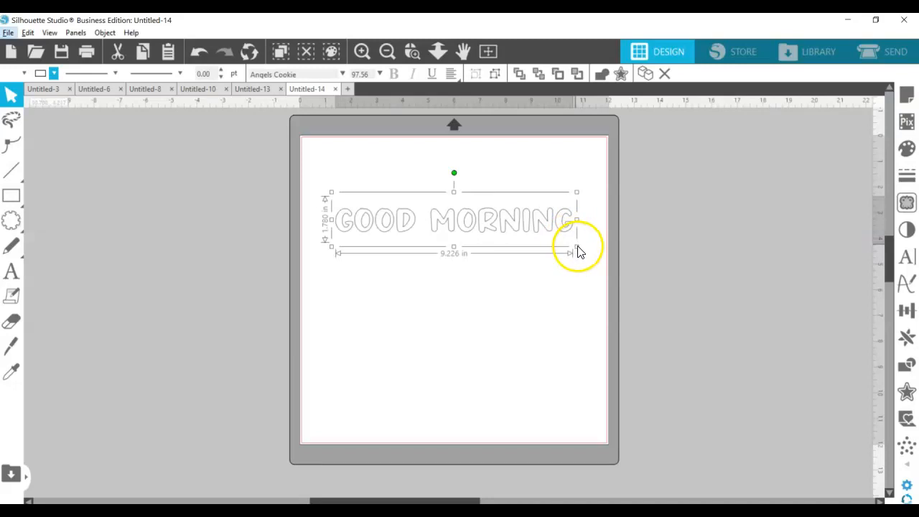
drag(577, 249, 606, 266)
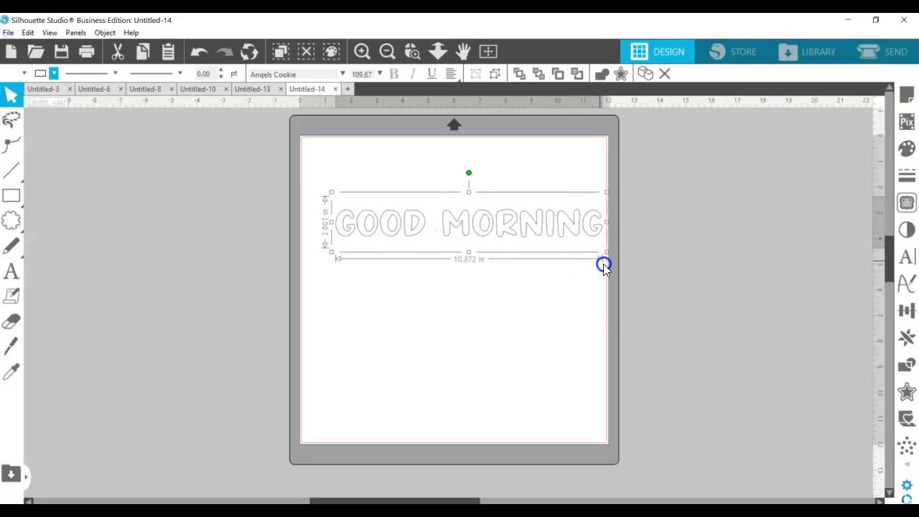
right_click(569, 223)
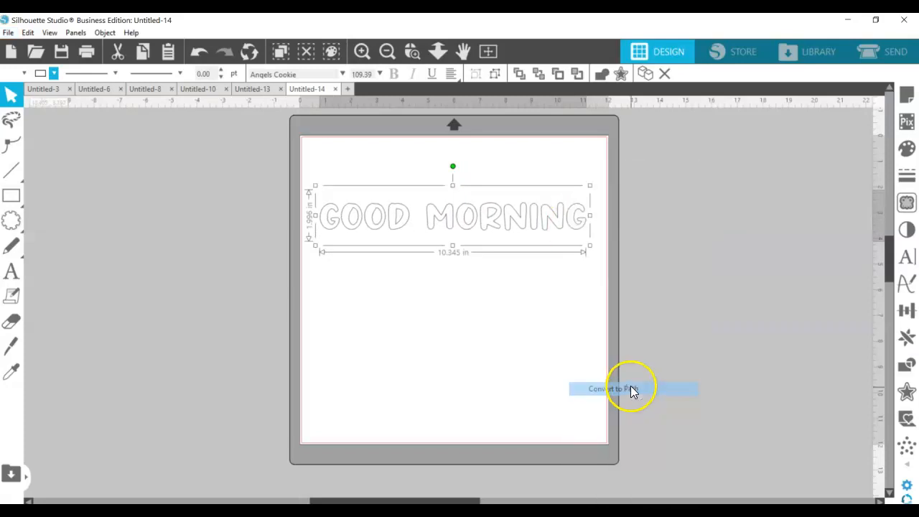
click(607, 389)
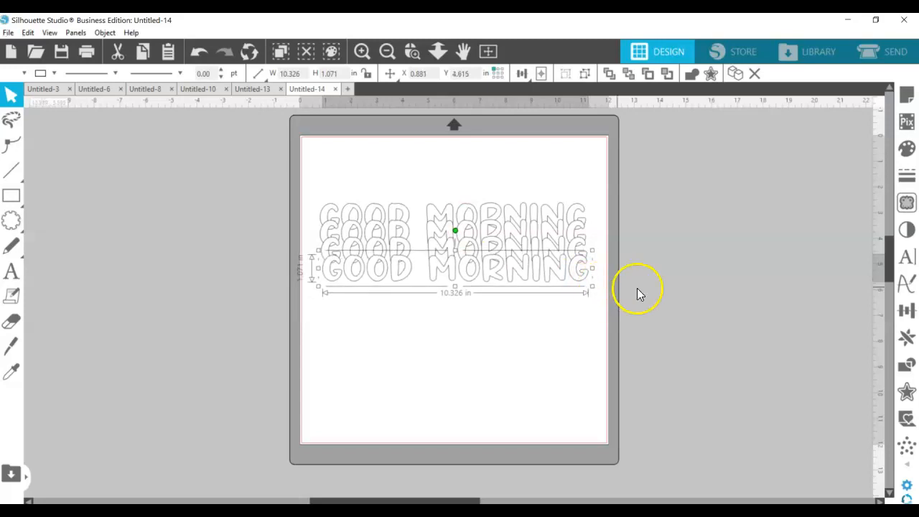
mouse_move(675, 278)
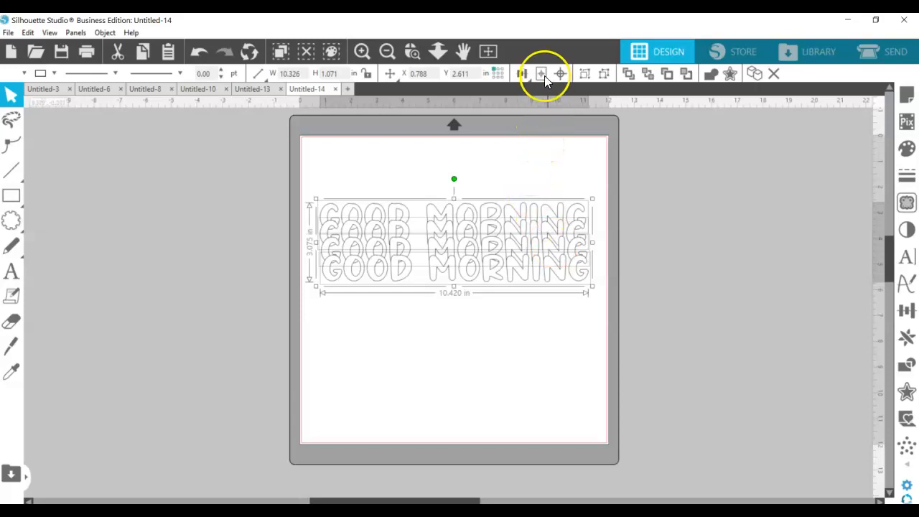
Distribute the four GOOD MORNING copies evenly with Align's Space Vertical.
click(521, 72)
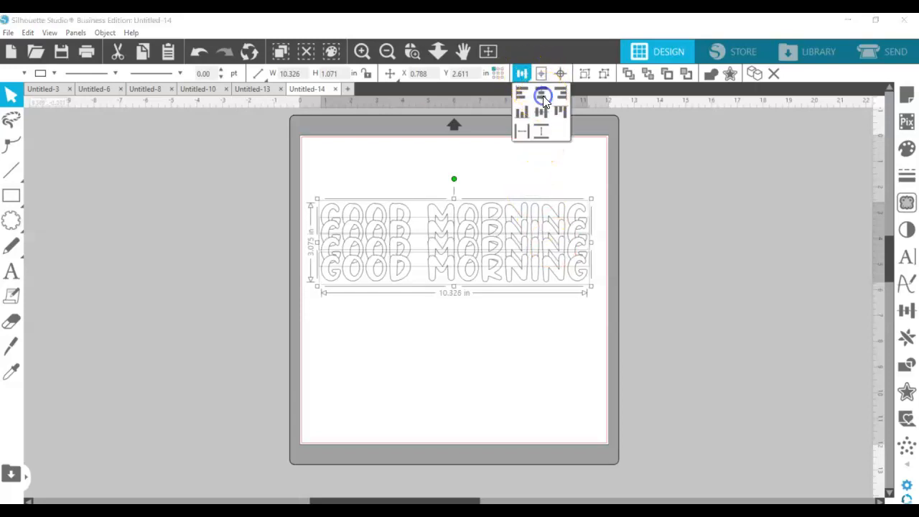
mouse_move(540, 130)
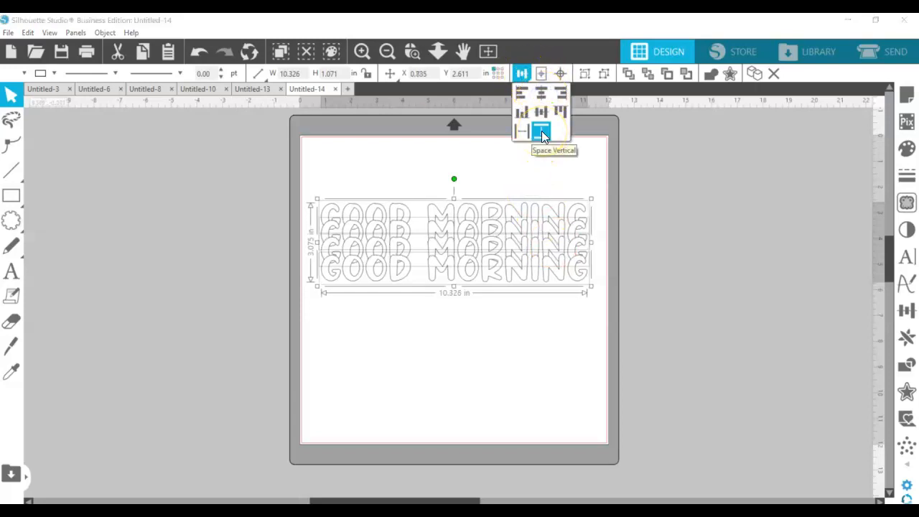
click(540, 130)
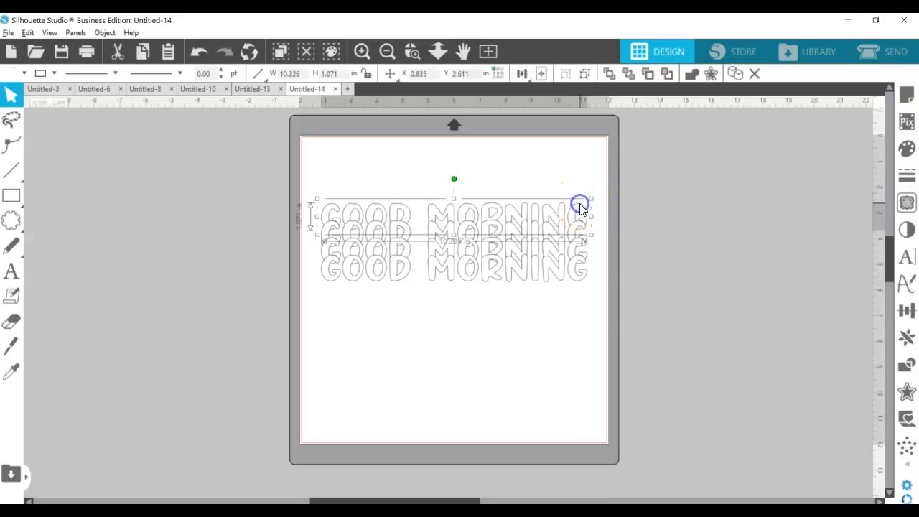
Fill the stacked copies red, purple, blue and orange from top to bottom.
click(27, 74)
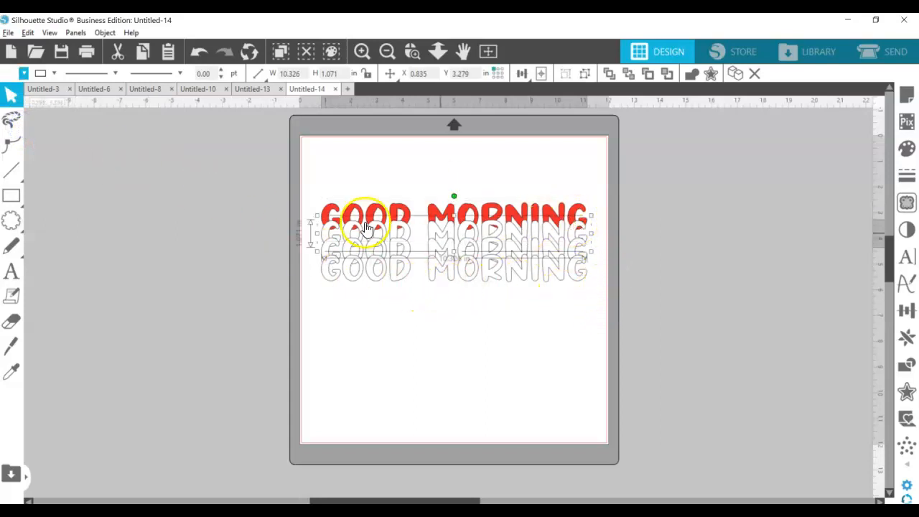
click(54, 73)
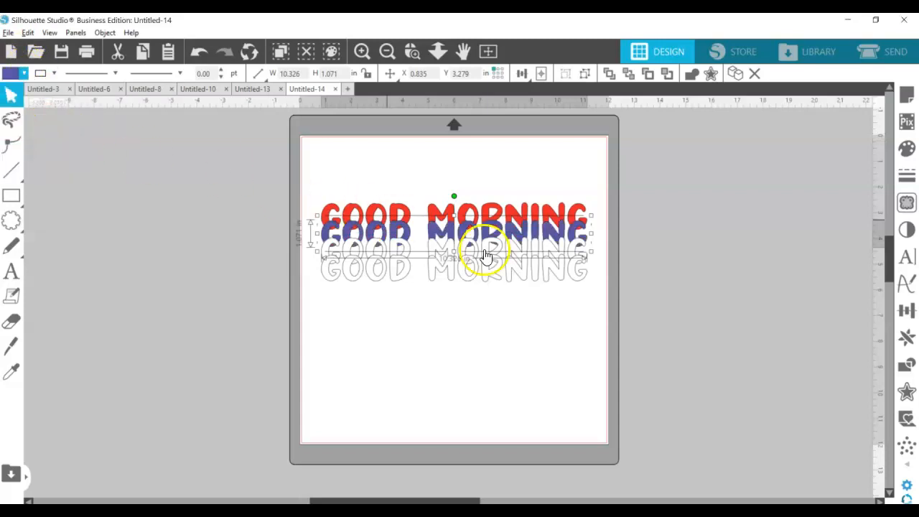
drag(485, 255, 539, 248)
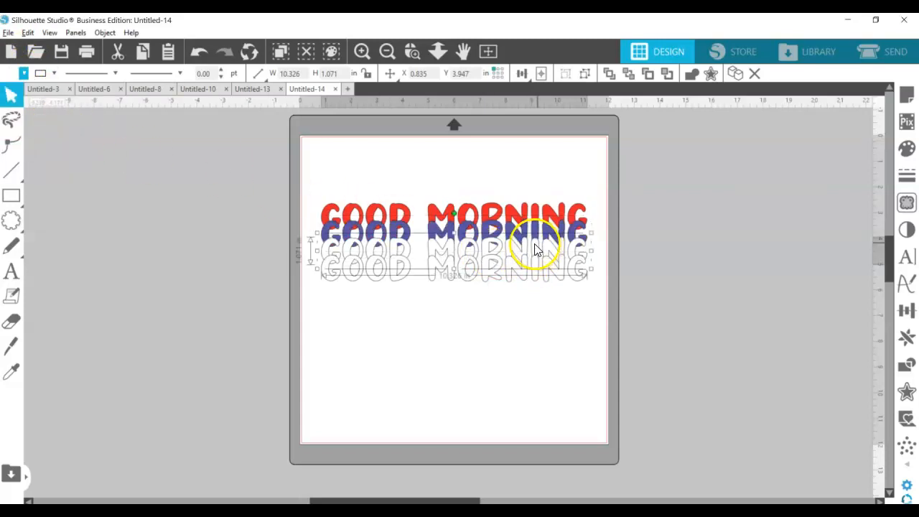
click(23, 74)
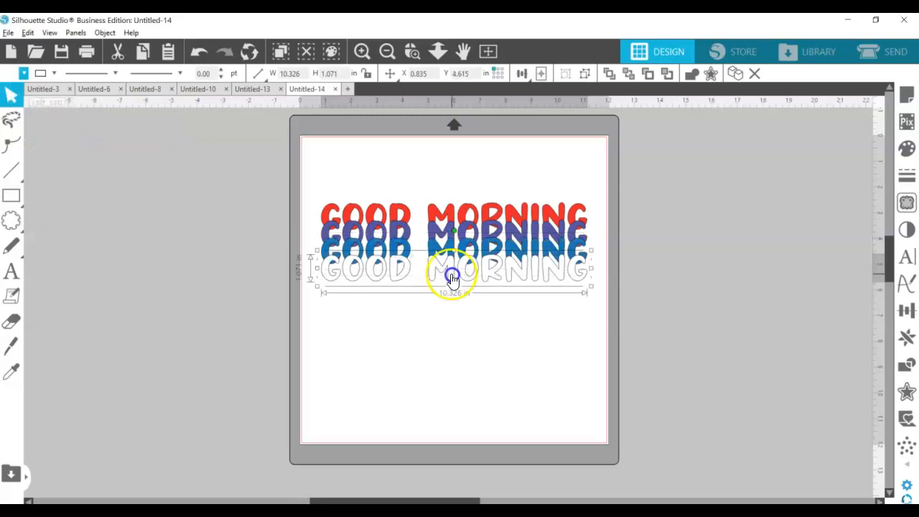
click(27, 74)
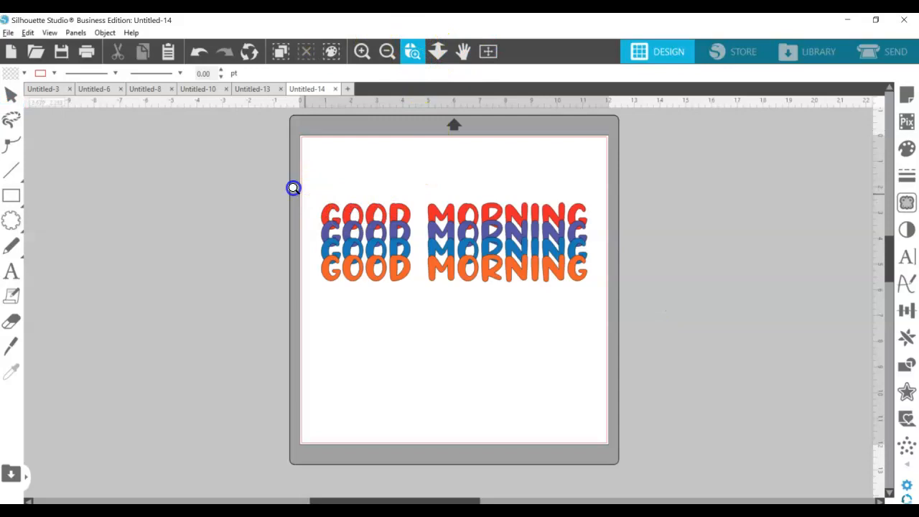
mouse_move(634, 358)
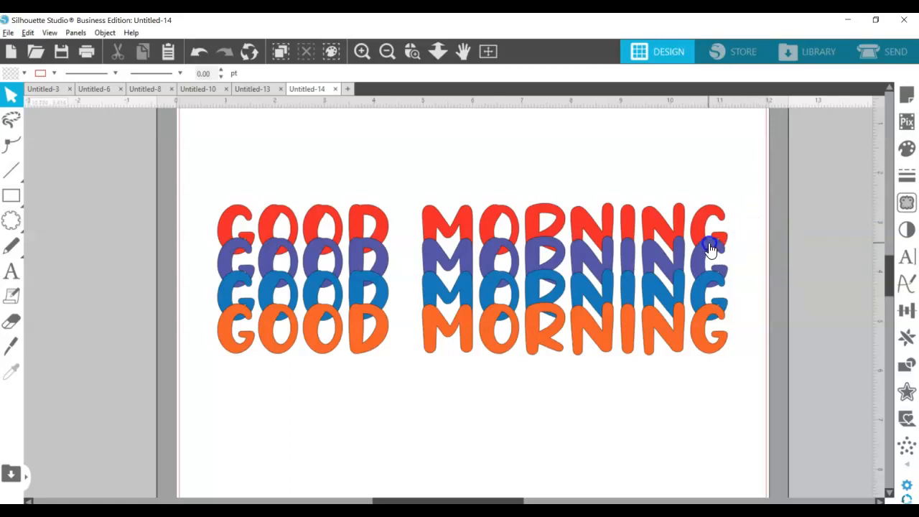
mouse_move(712, 332)
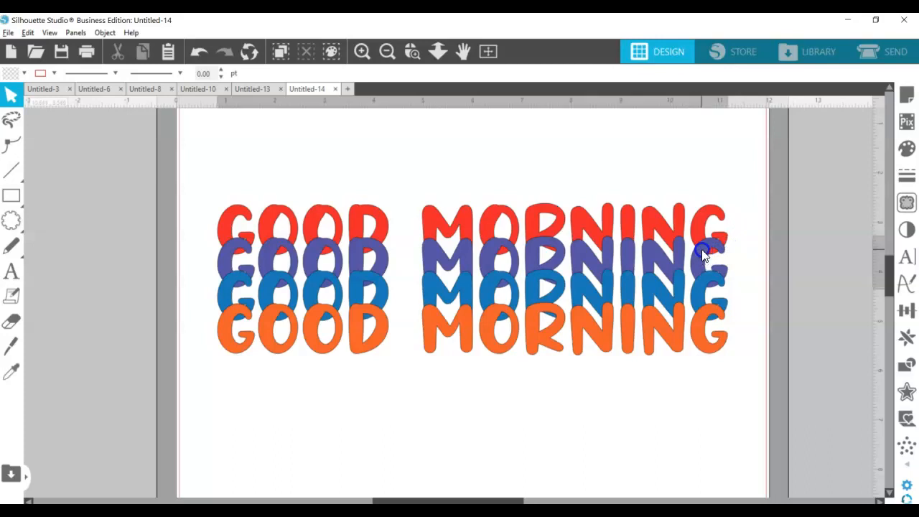
Add a 0.040 in offset around the purple copy and fill it green.
click(702, 252)
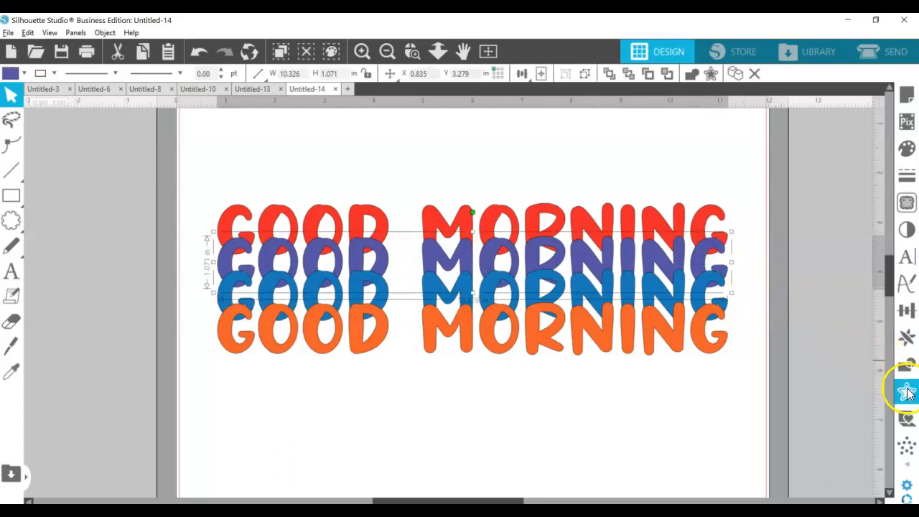
click(904, 390)
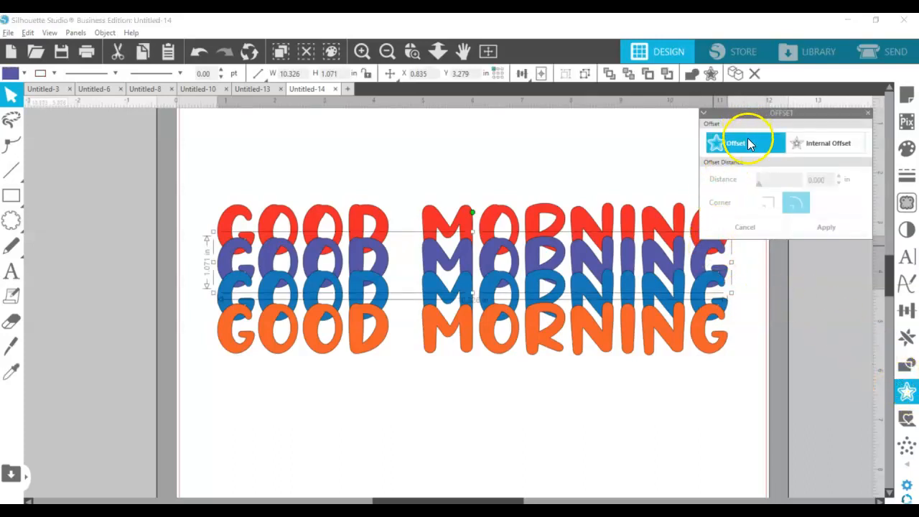
click(736, 143)
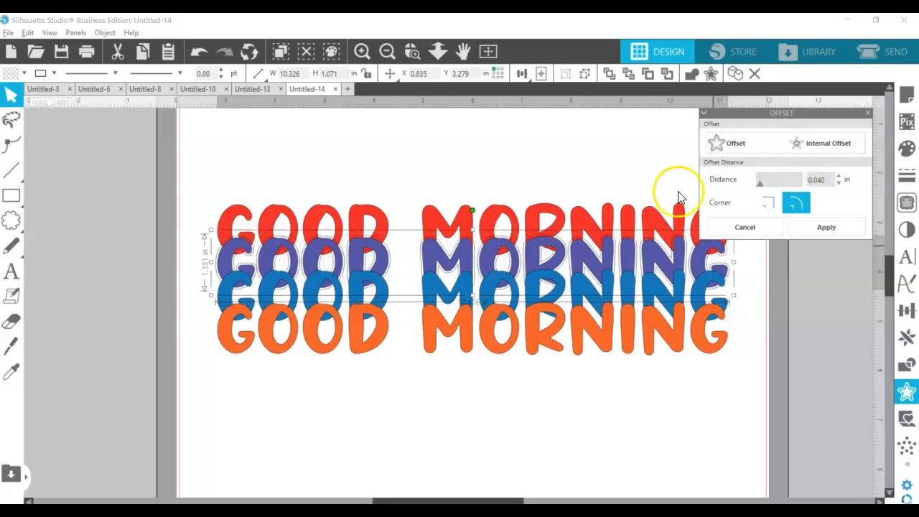
mouse_move(25, 75)
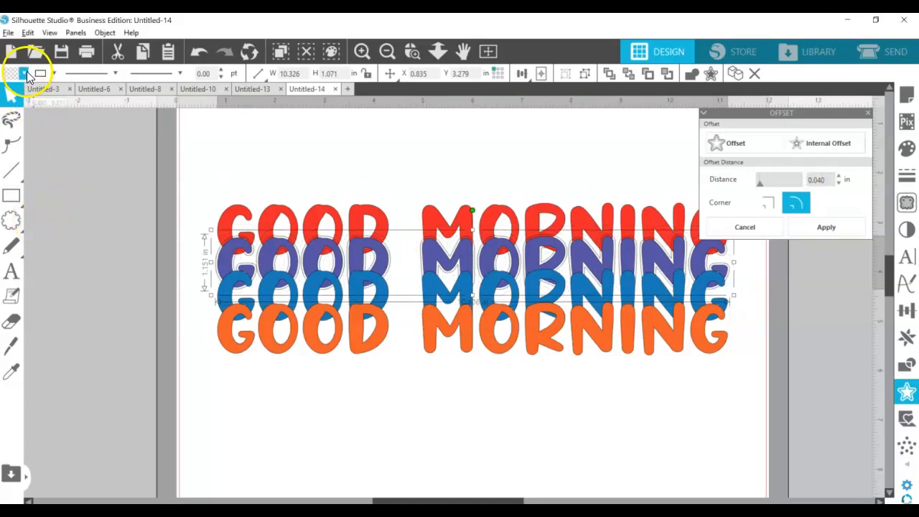
click(20, 73)
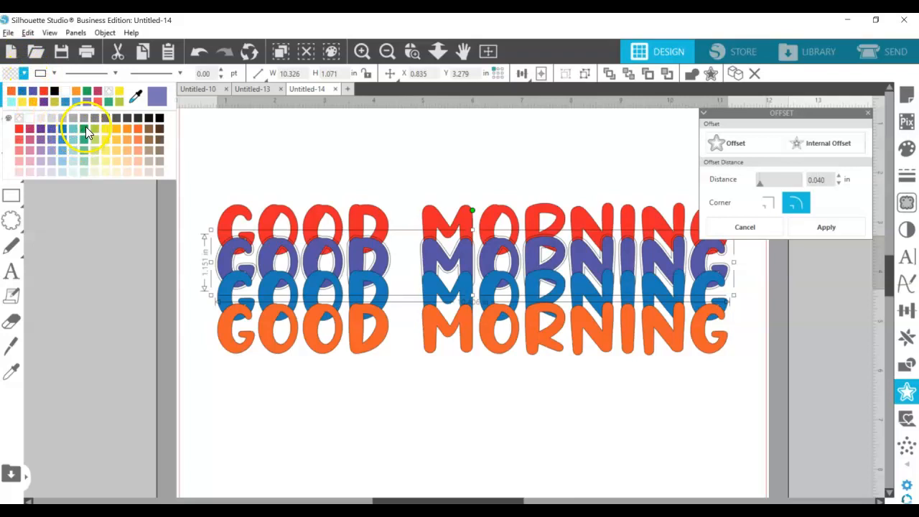
click(828, 143)
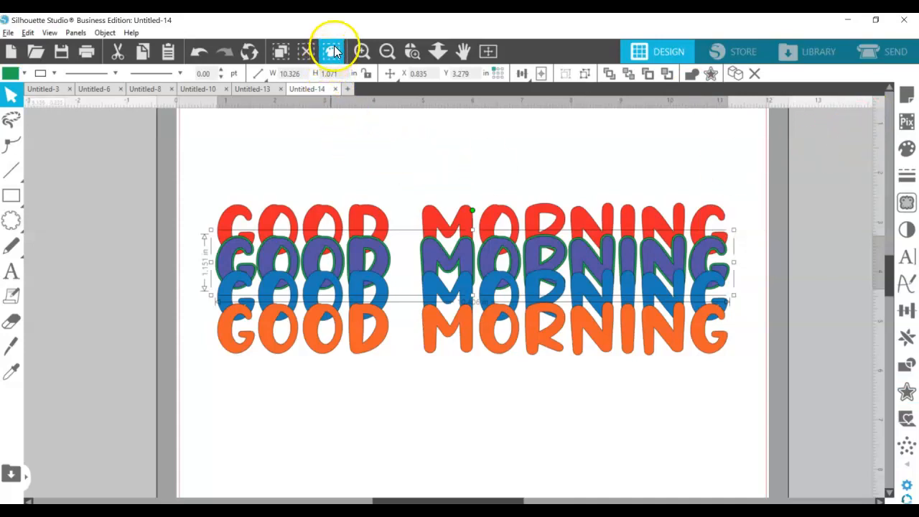
mouse_move(330, 51)
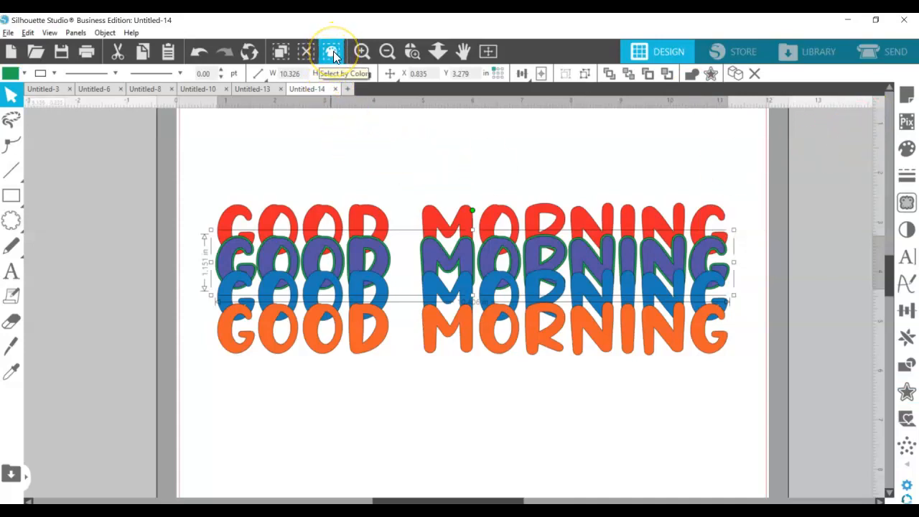
Use Select by Color, By Fill, to pick the red-filled shapes.
click(329, 51)
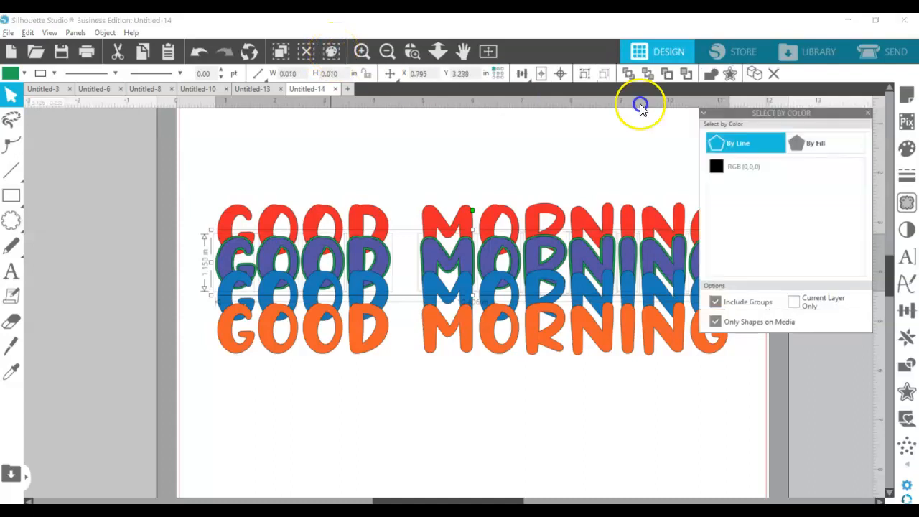
click(815, 143)
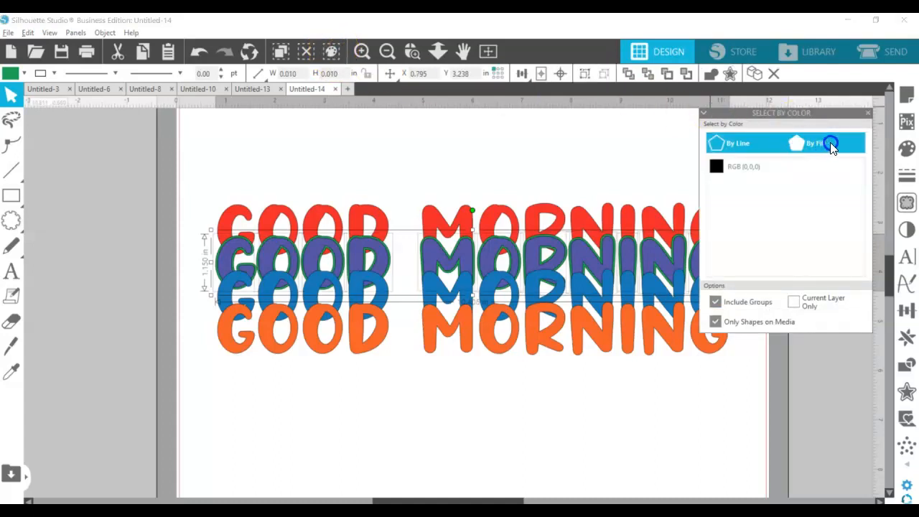
click(816, 142)
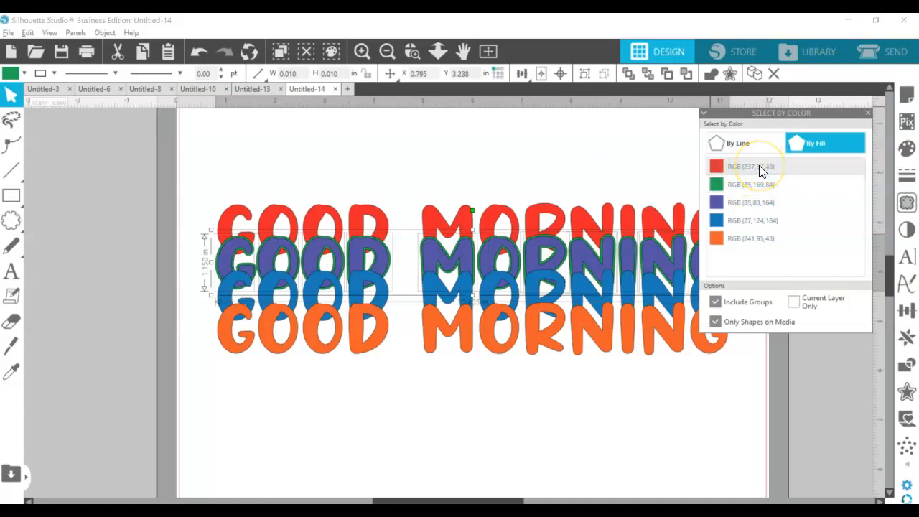
click(760, 166)
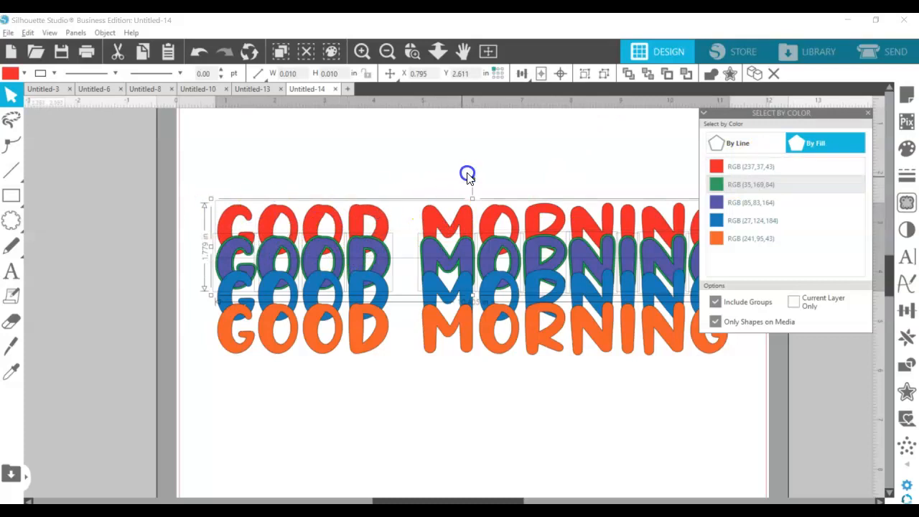
mouse_move(470, 171)
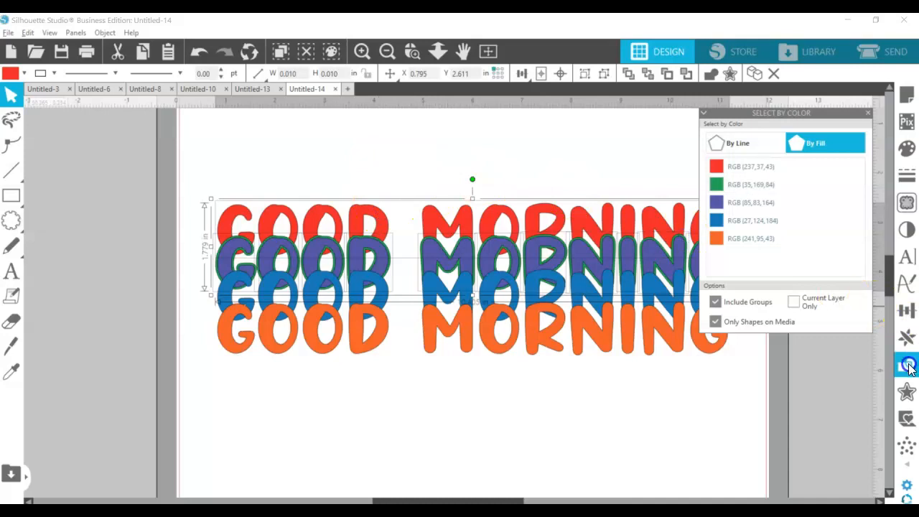
Subtract the green offset from the red top copy.
click(907, 367)
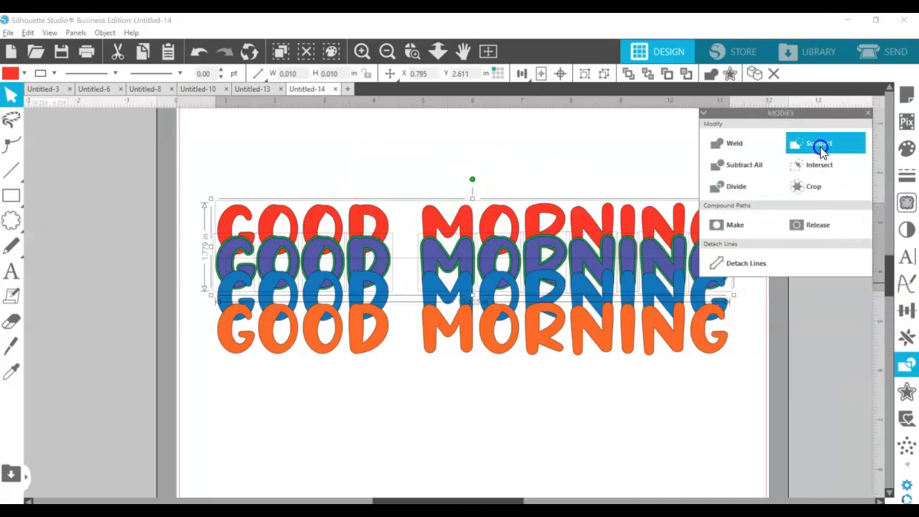
mouse_move(822, 149)
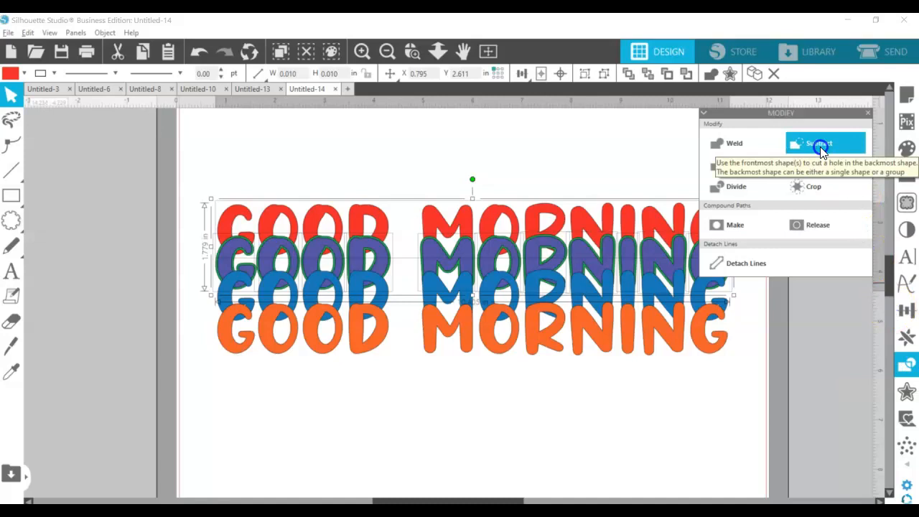
click(824, 143)
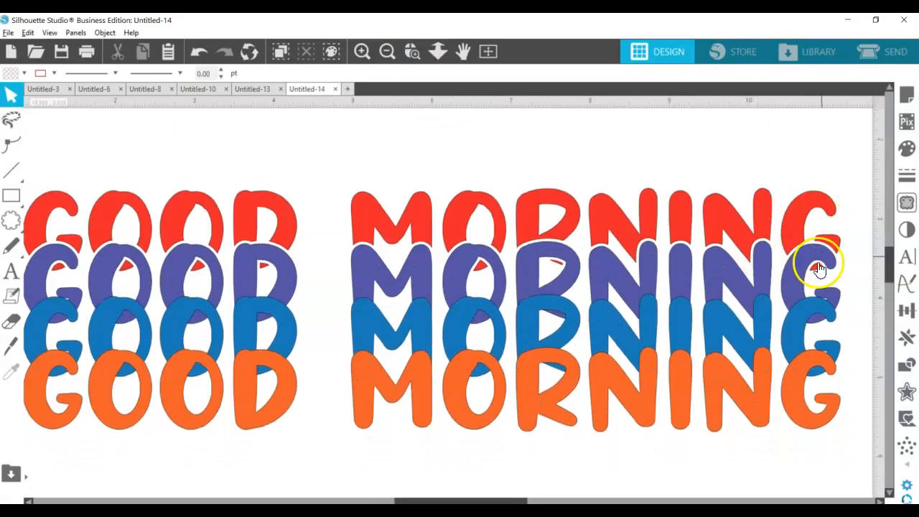
Delete the red slivers inside the last G, second O and first O.
click(818, 269)
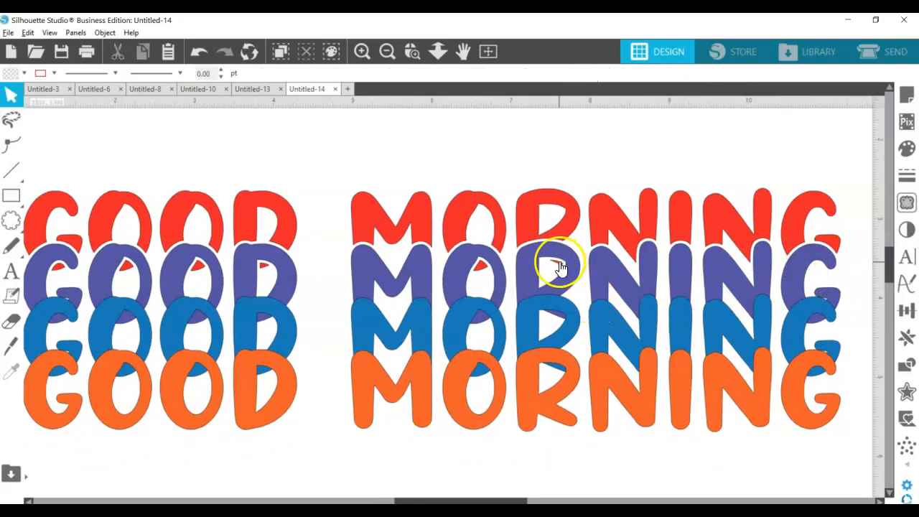
mouse_move(477, 269)
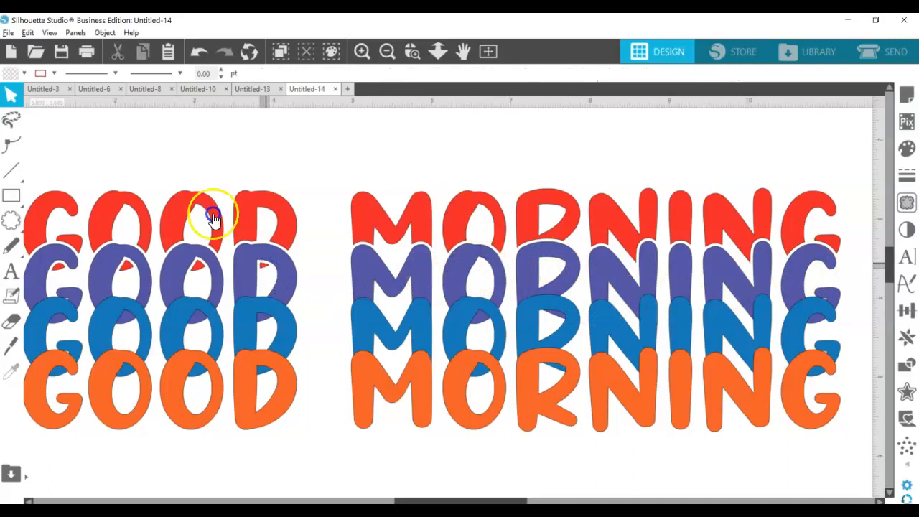
click(210, 219)
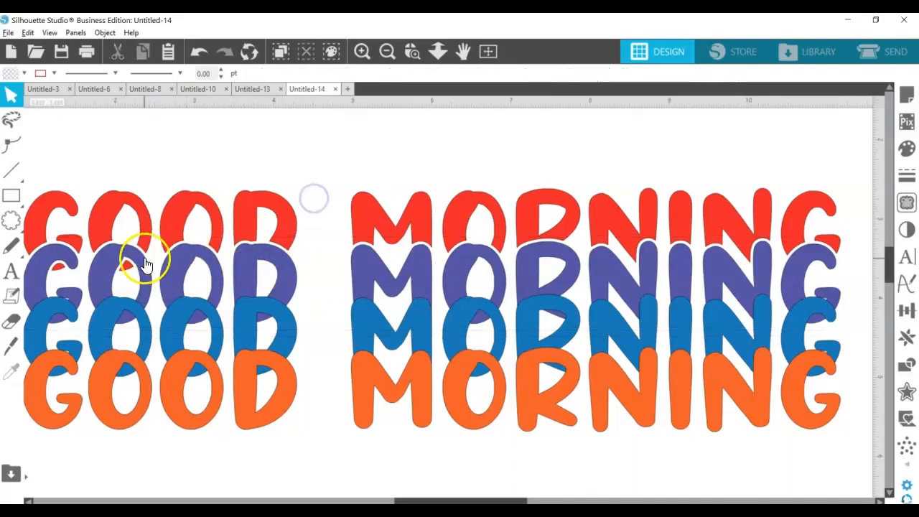
click(128, 265)
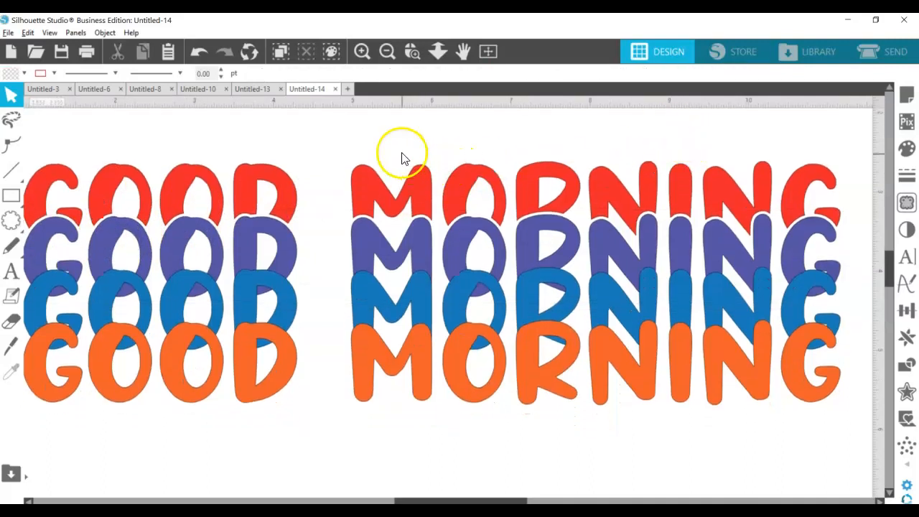
click(330, 51)
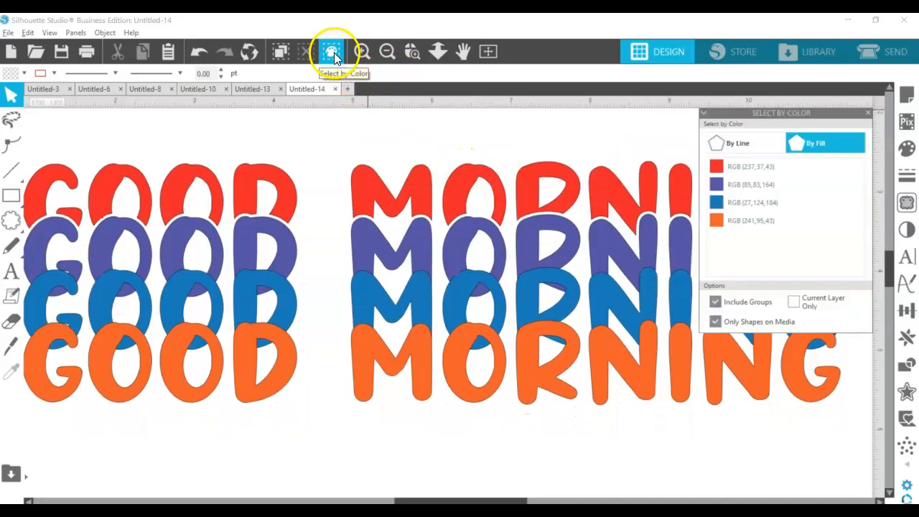
Select every red-filled piece by colour and group them into one object.
click(716, 165)
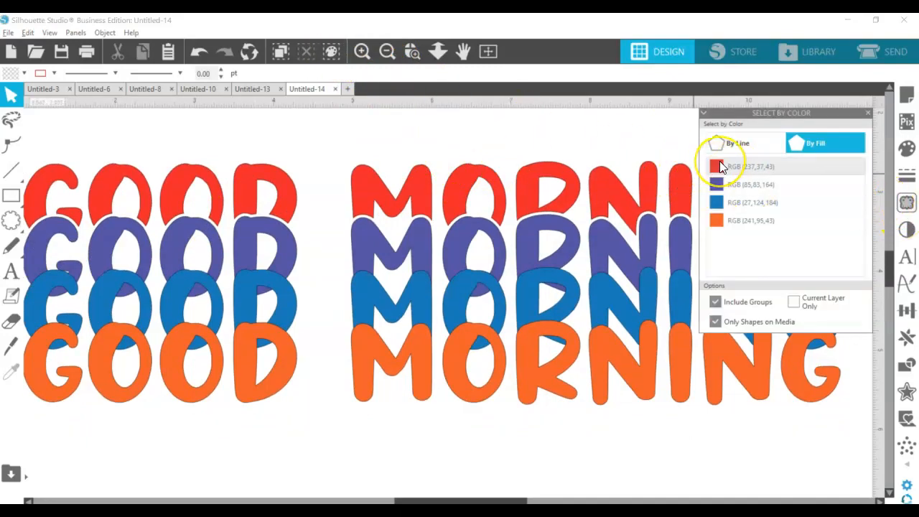
click(719, 166)
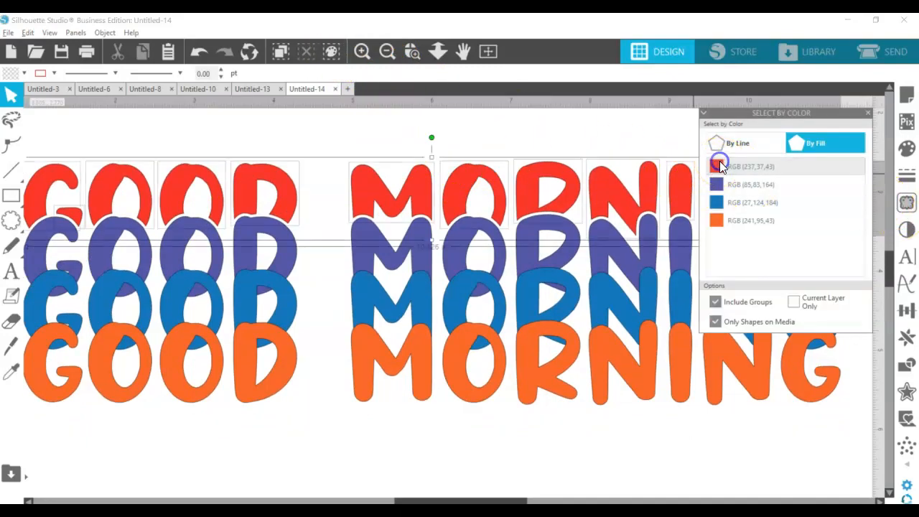
click(718, 165)
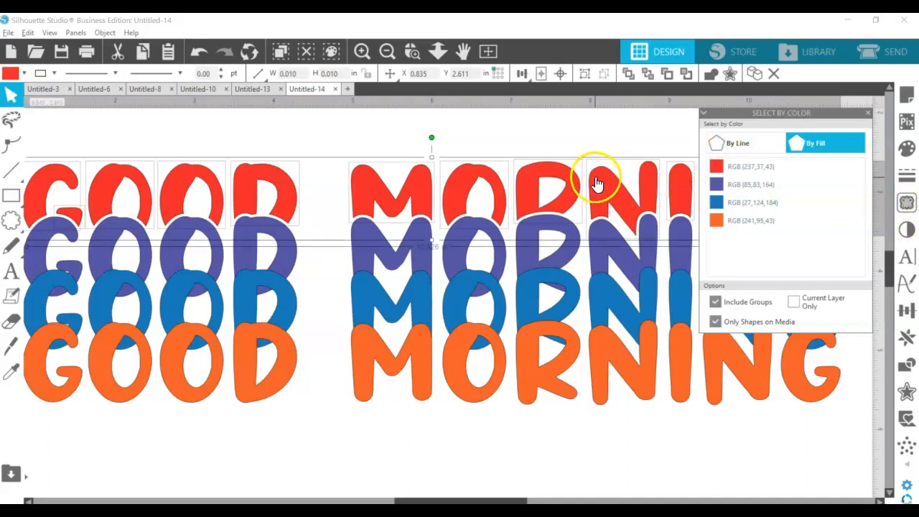
right_click(597, 183)
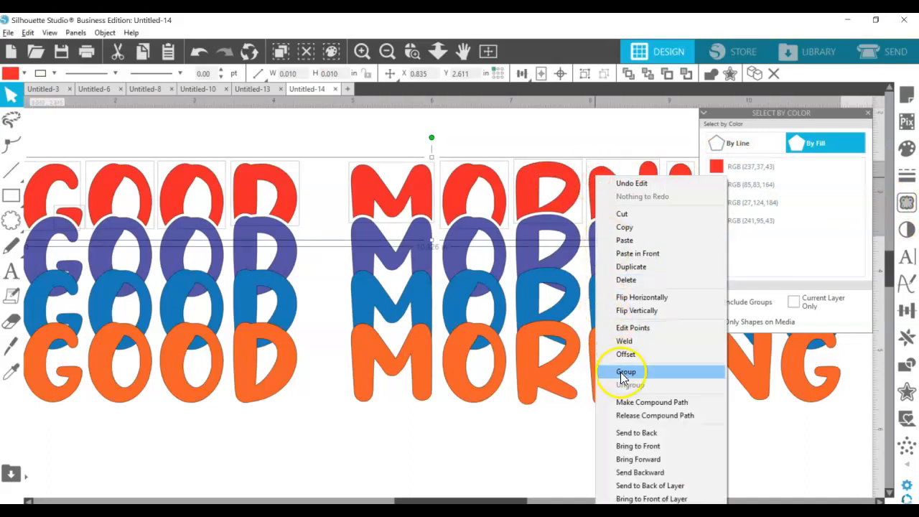
click(626, 371)
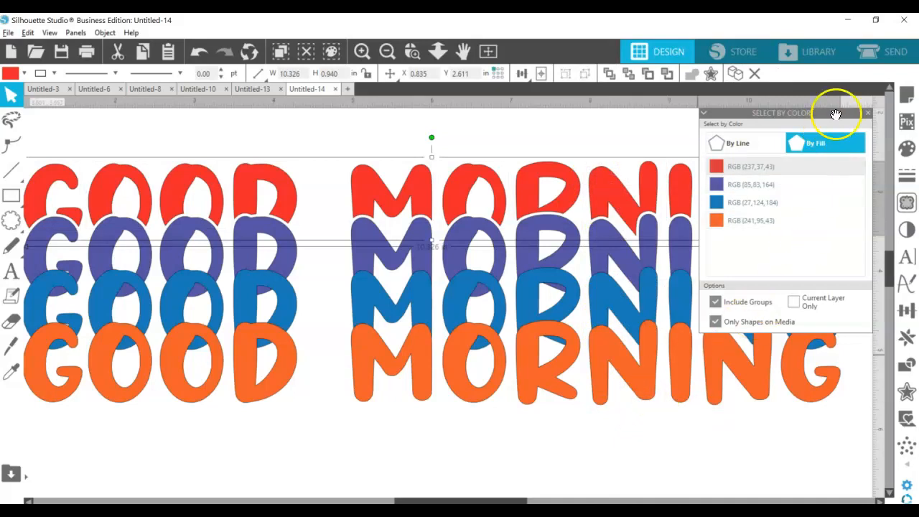
click(867, 113)
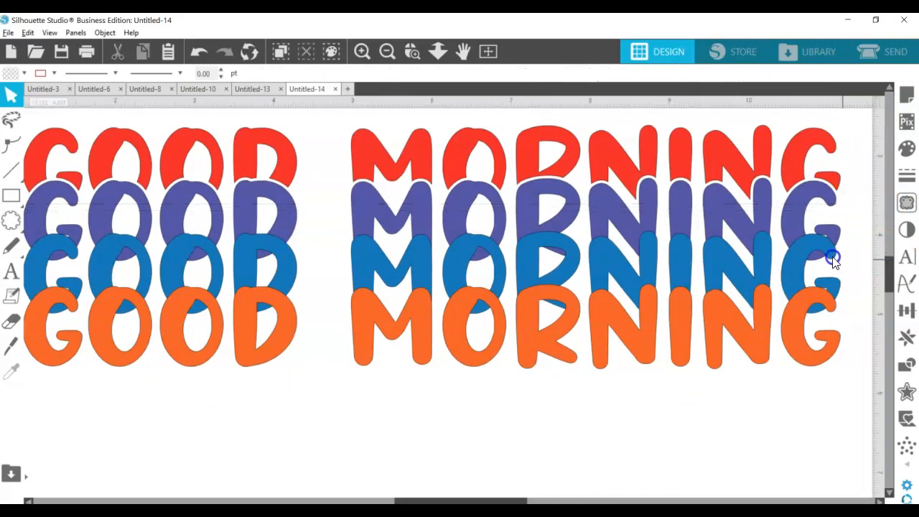
mouse_move(803, 252)
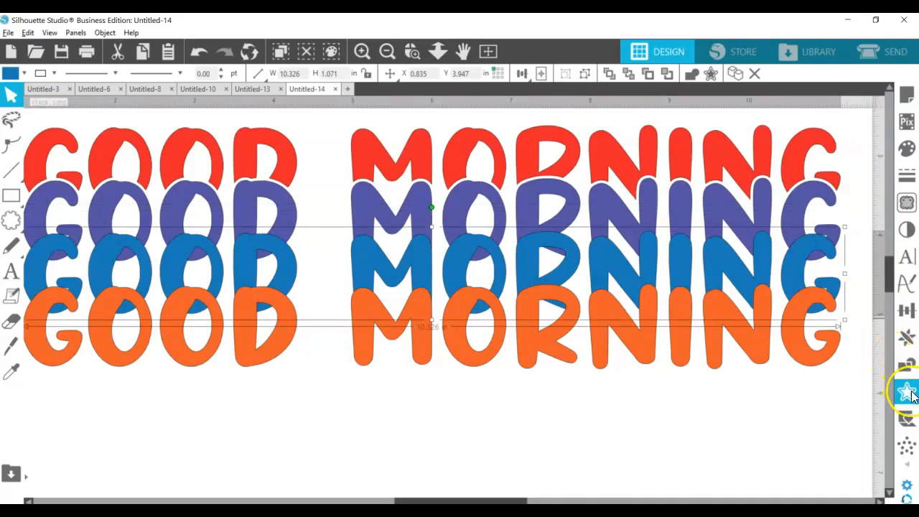
Apply a thin outward offset to the blue third row, creating a green rounded outline.
click(902, 406)
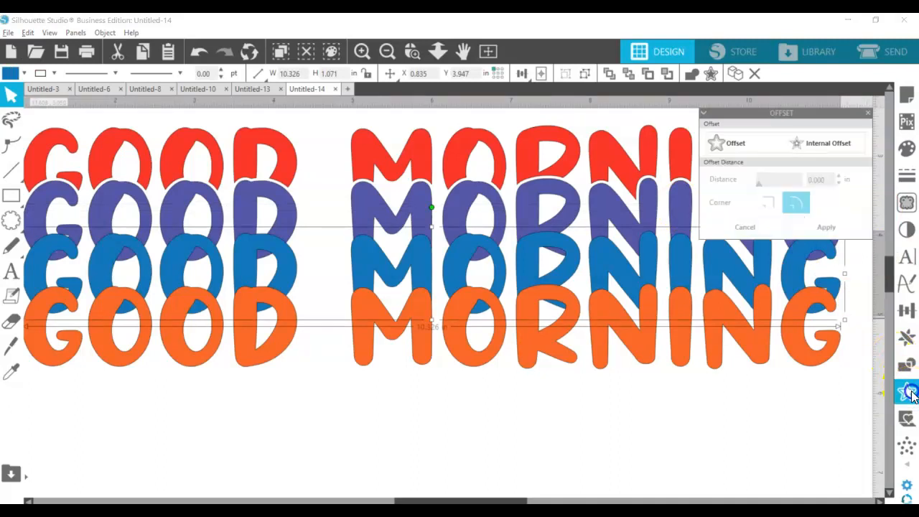
click(737, 143)
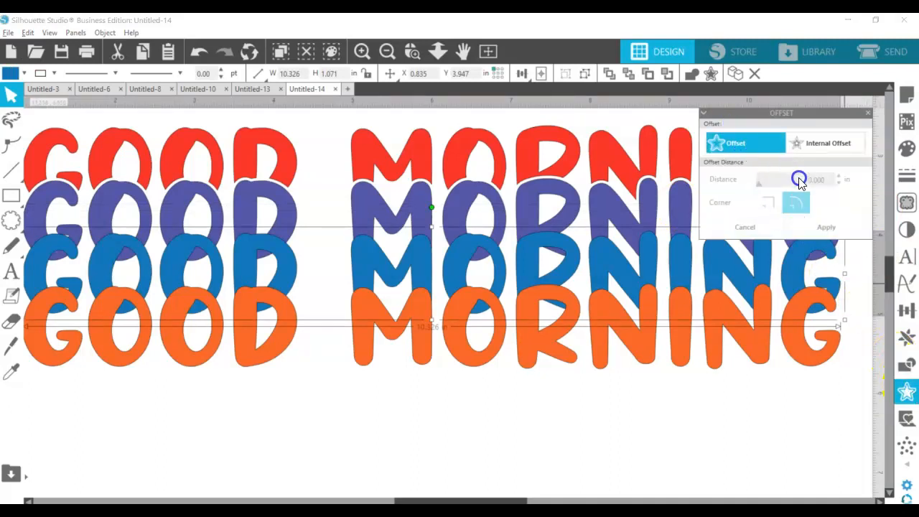
drag(799, 179, 829, 180)
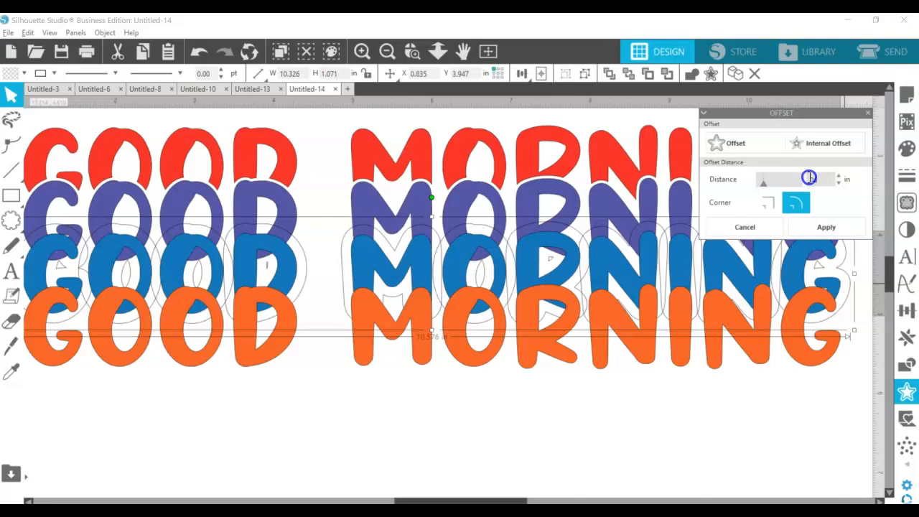
click(825, 227)
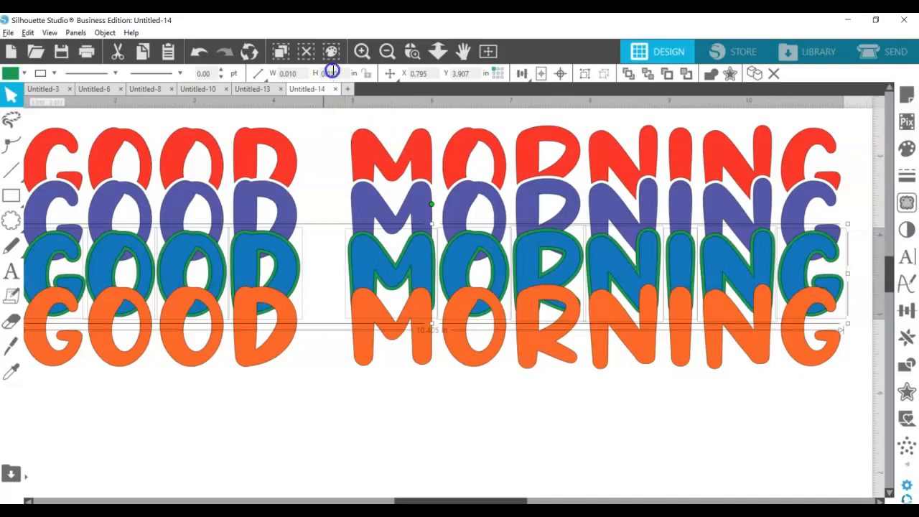
Select the purple row and green offset outline by fill colour, with Modify options shown.
click(908, 201)
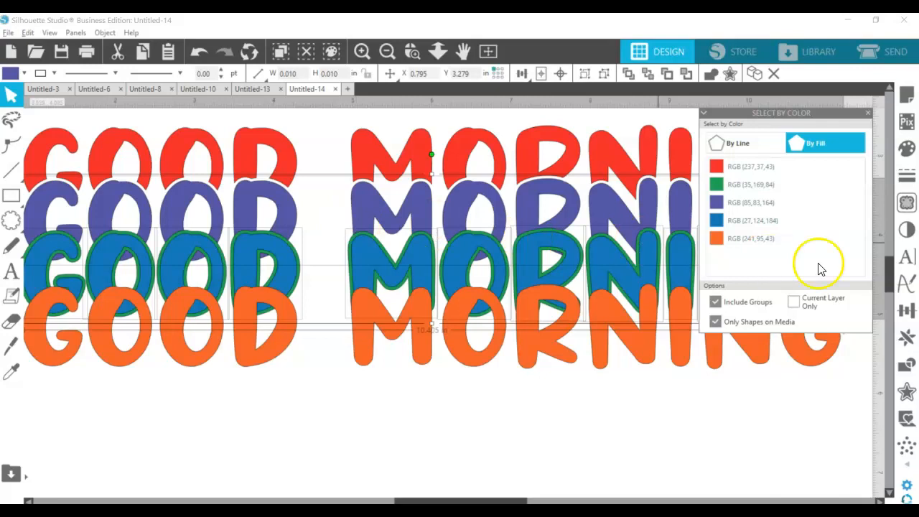
click(906, 366)
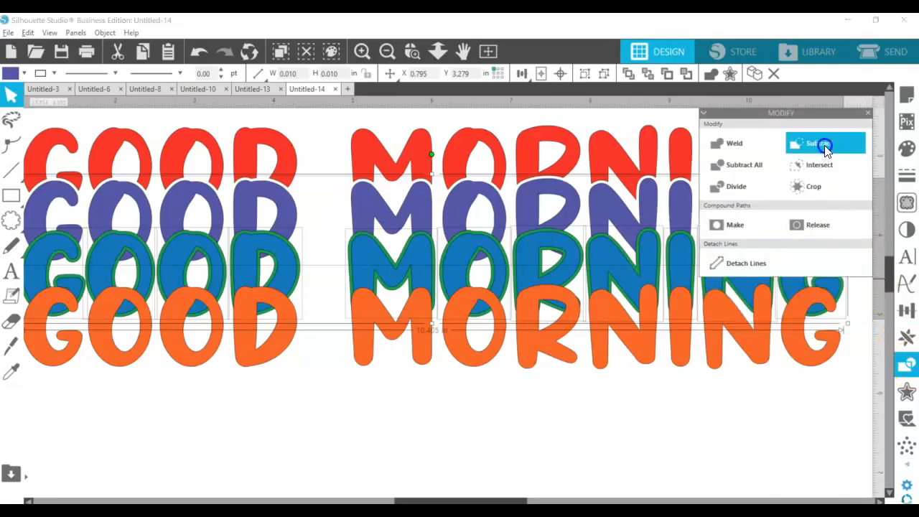
Subtract the green offset outline from the purple letters, leaving white echo gaps.
click(824, 143)
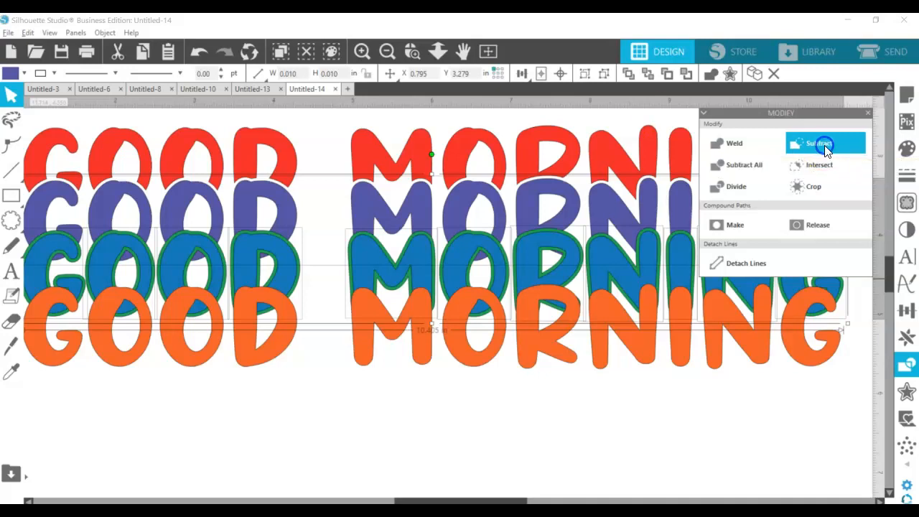
click(831, 143)
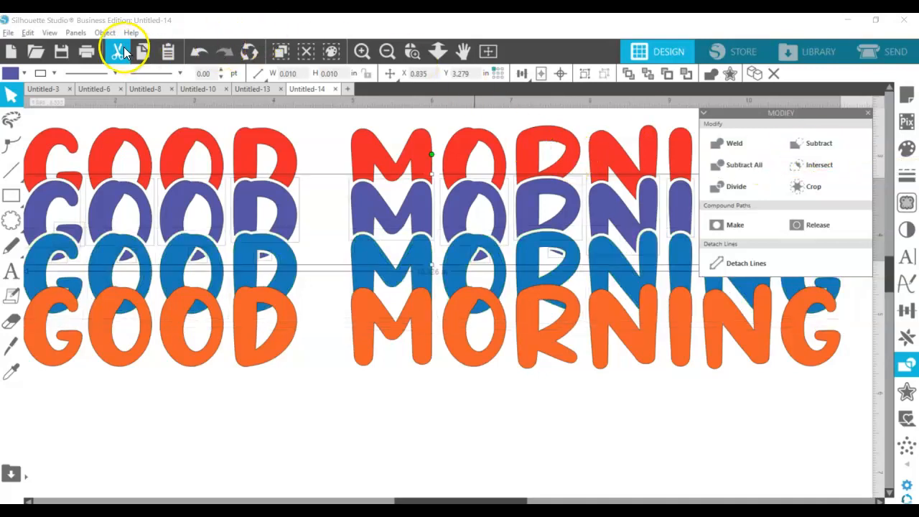
click(105, 32)
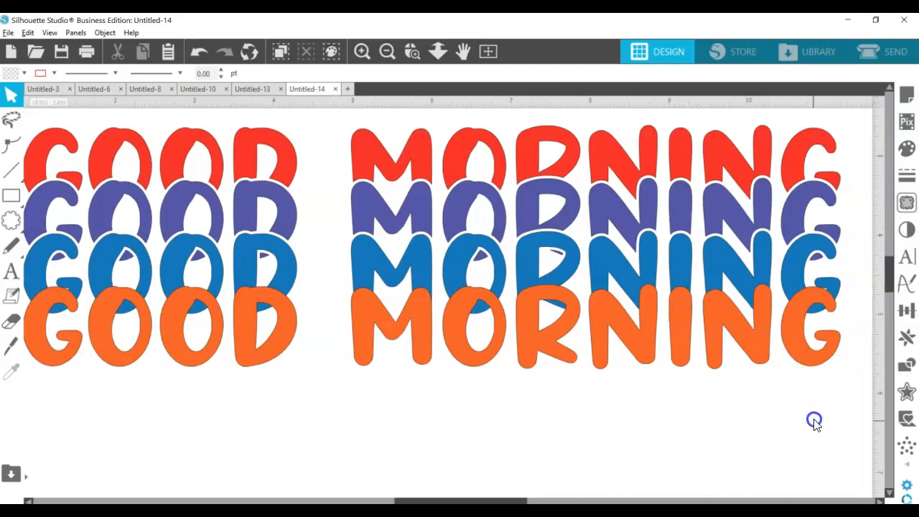
click(815, 260)
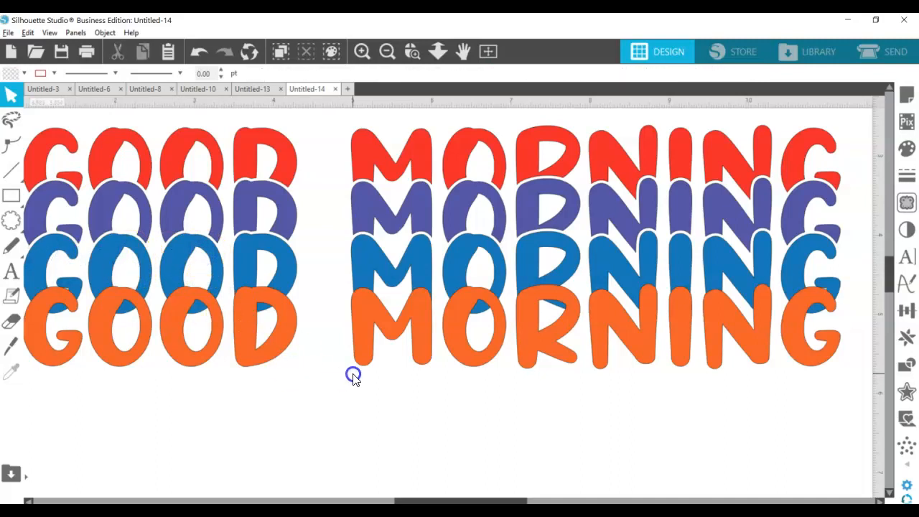
mouse_move(385, 382)
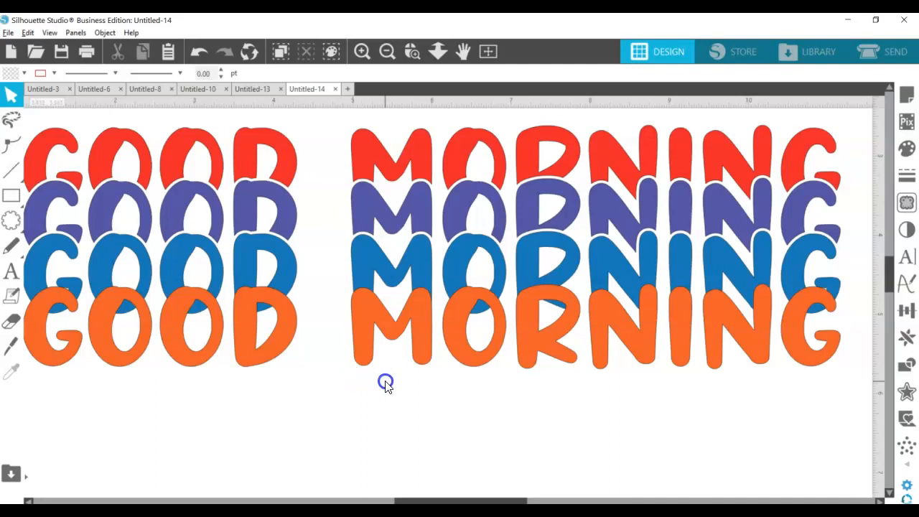
Select the purple letters by fill colour, release their compound paths, and close the panel.
click(330, 51)
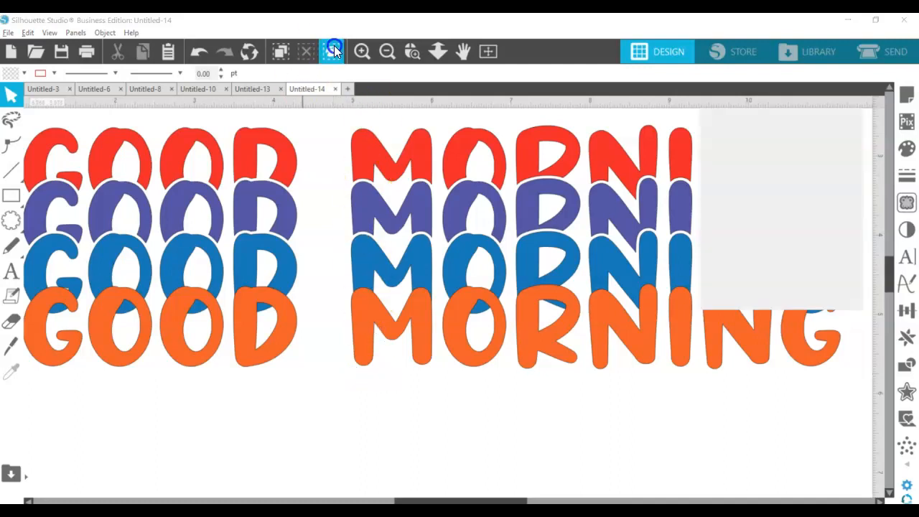
click(330, 50)
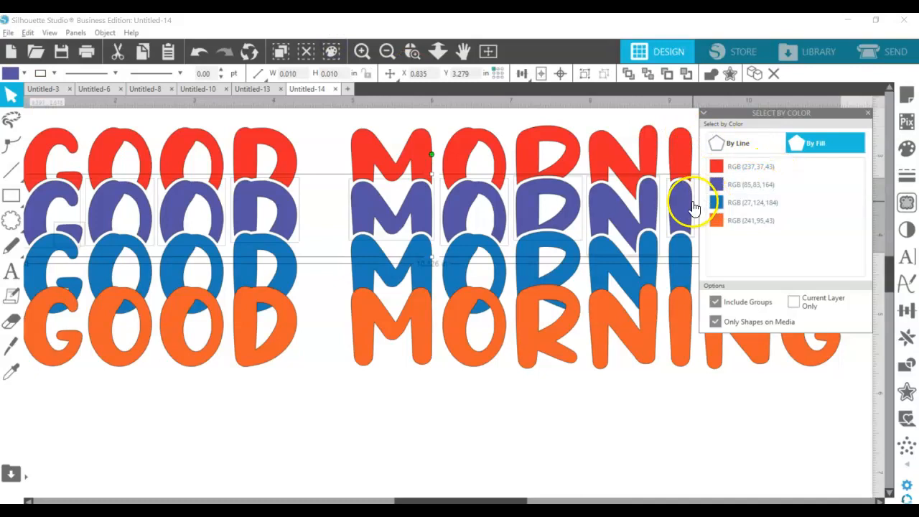
right_click(690, 201)
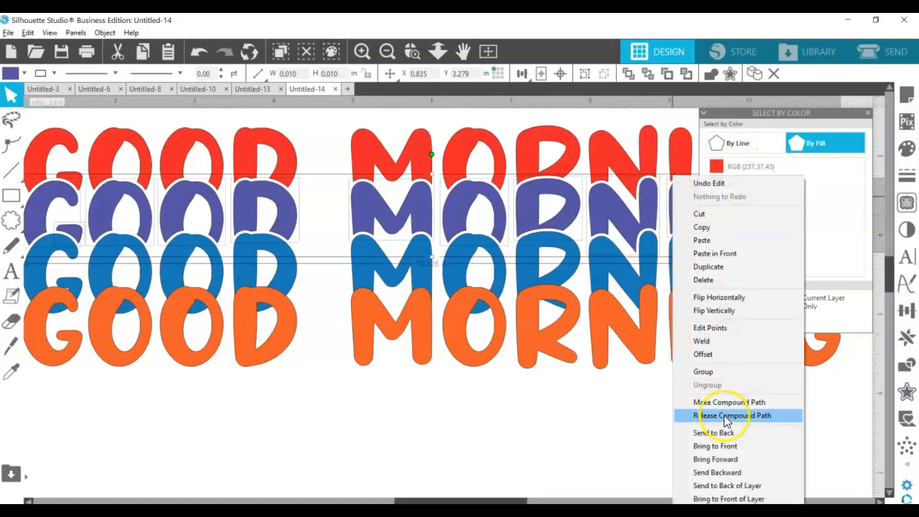
click(733, 416)
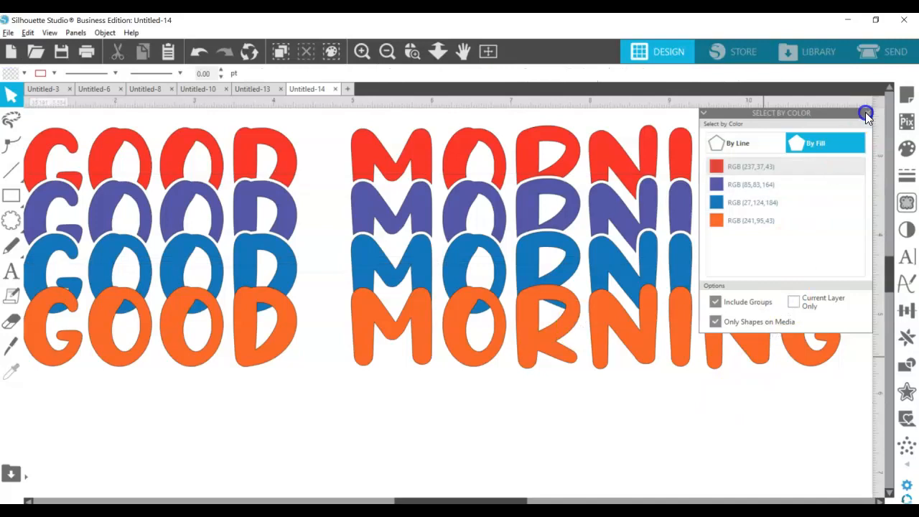
click(864, 117)
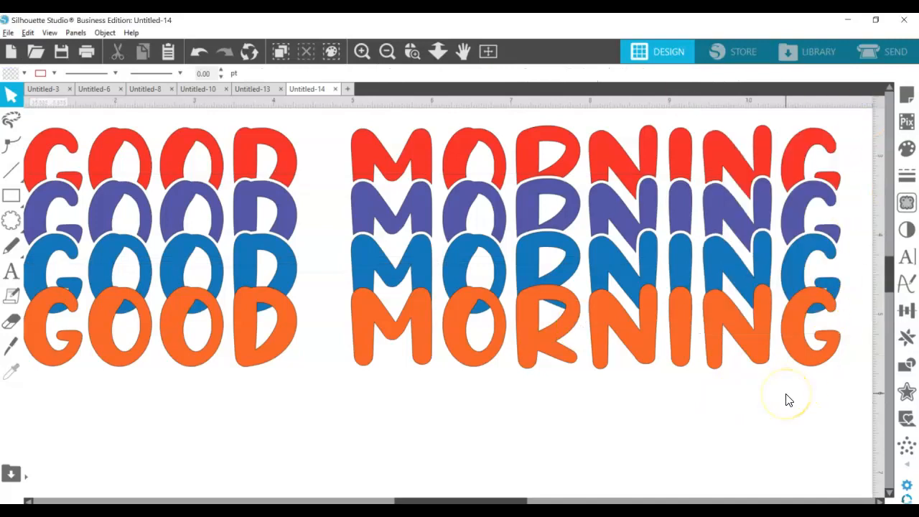
mouse_move(803, 411)
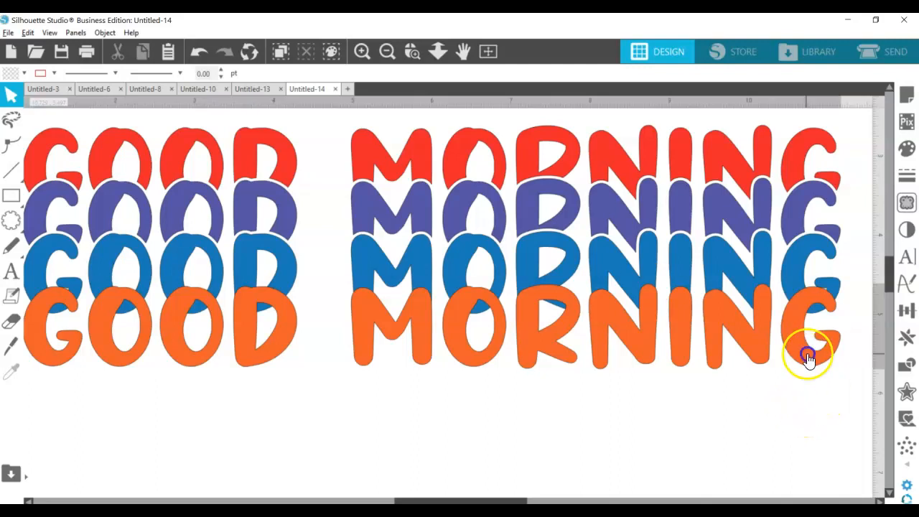
Offset the orange bottom row and subtract that green offset from the blue row.
click(807, 357)
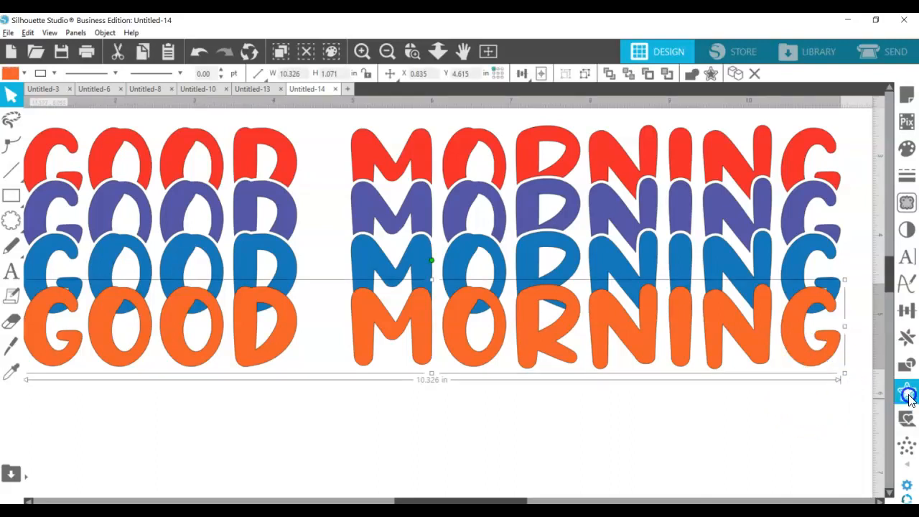
click(906, 404)
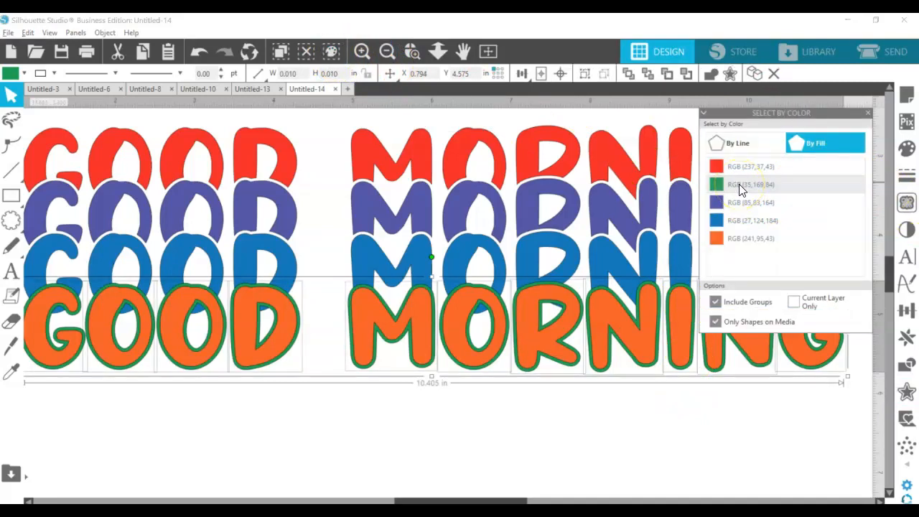
click(741, 184)
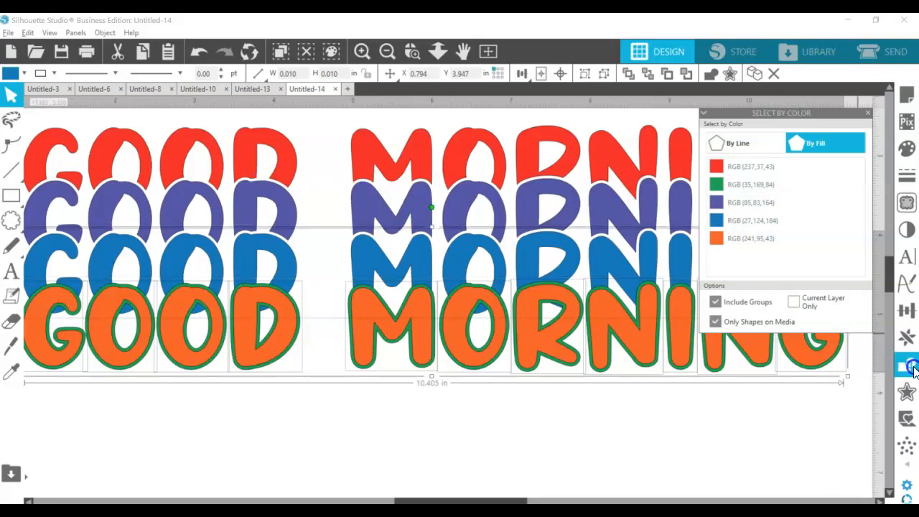
click(908, 363)
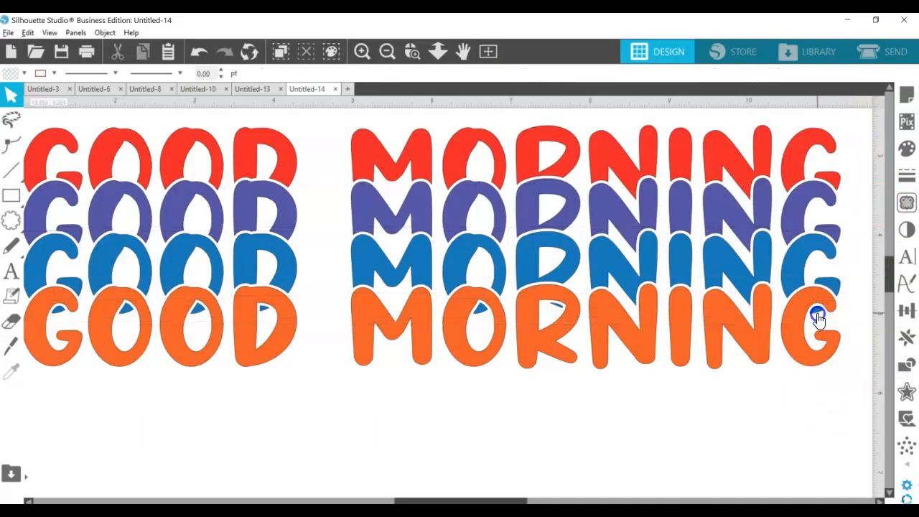
click(815, 314)
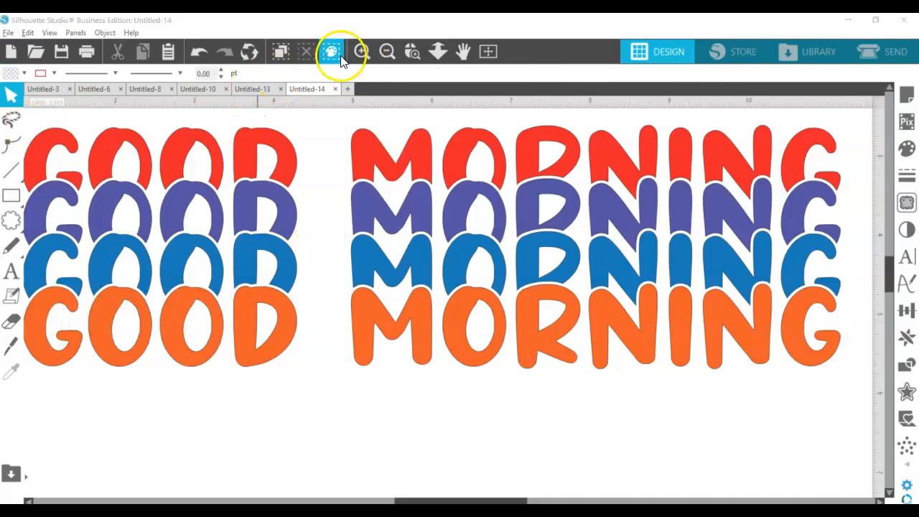
mouse_move(329, 51)
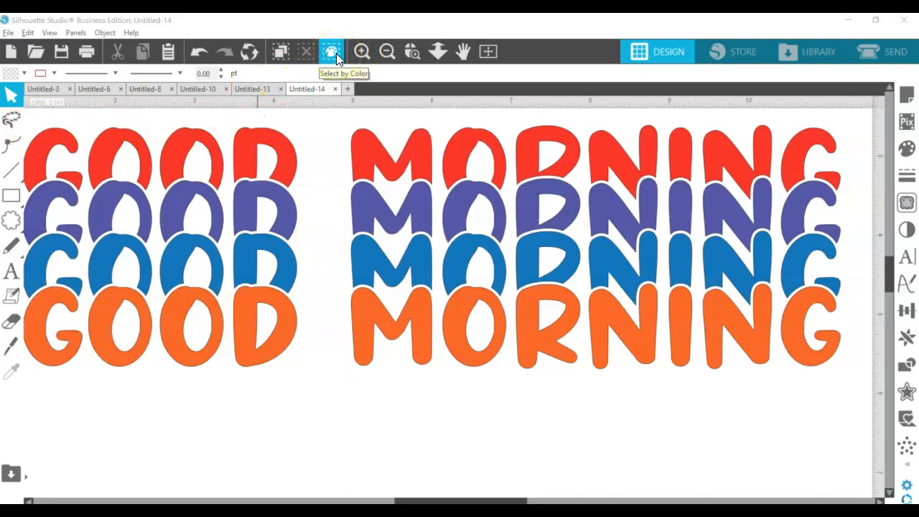
Select the blue and orange rows by colour and make each a compound path.
click(331, 51)
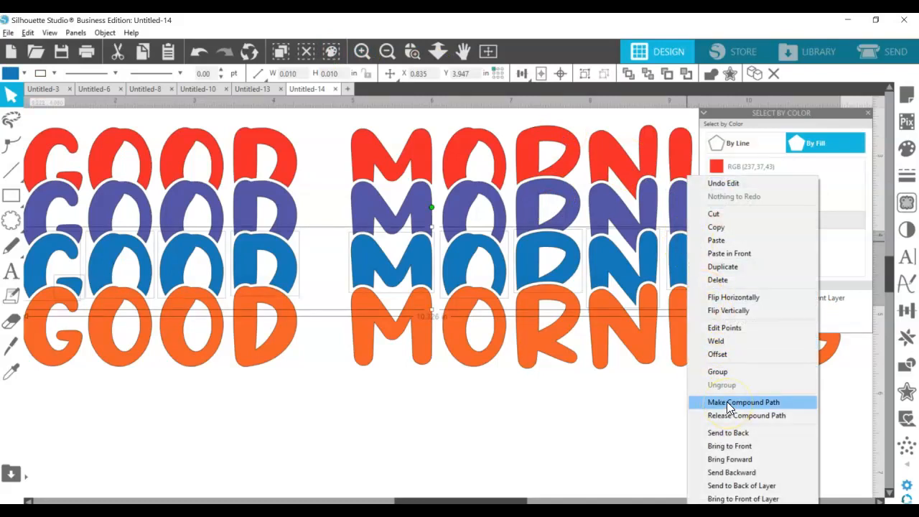
click(743, 402)
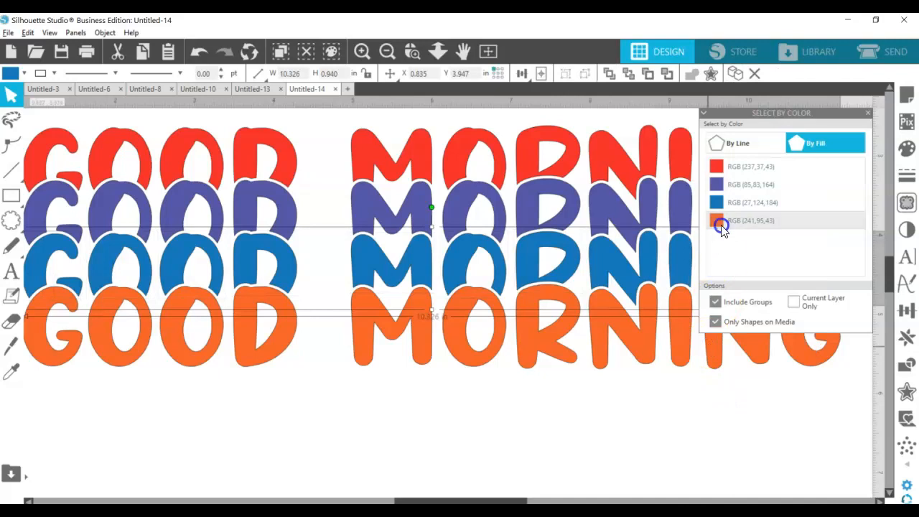
click(721, 221)
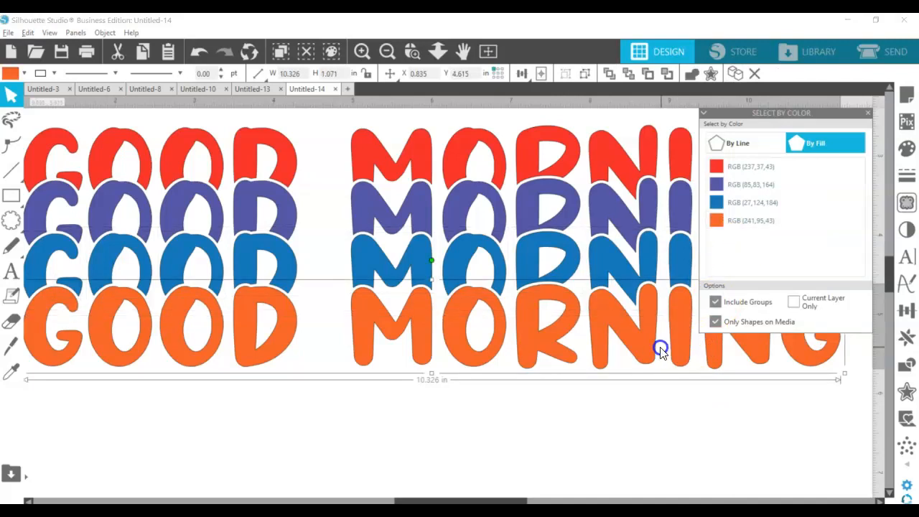
right_click(660, 348)
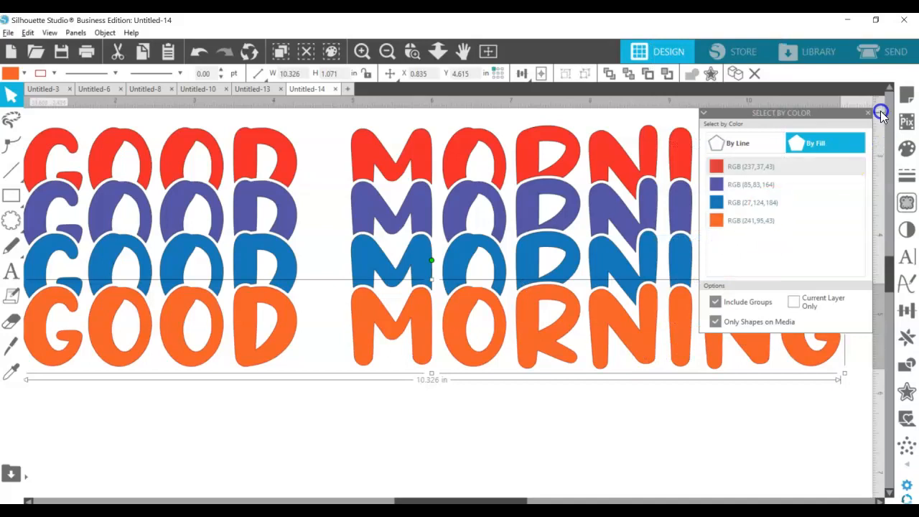
click(868, 112)
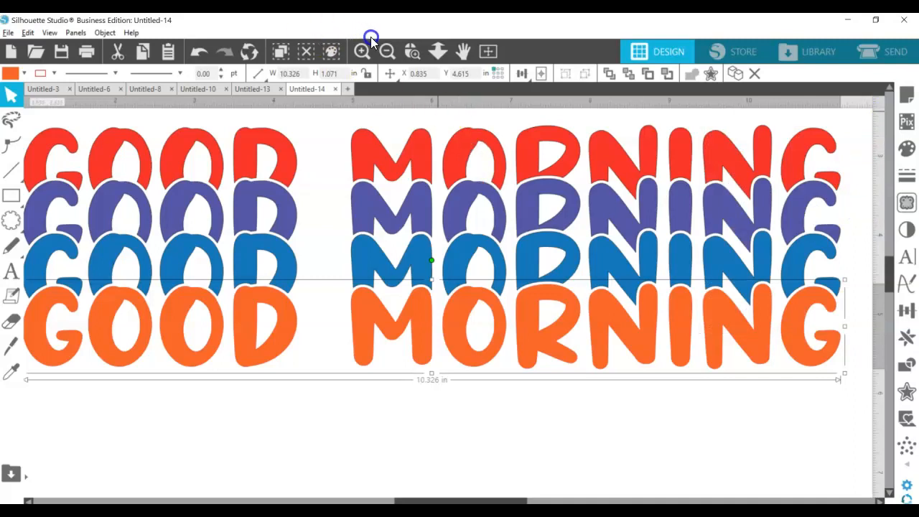
Zoom to fit the page so all four GOOD MORNING rows are visible.
click(387, 51)
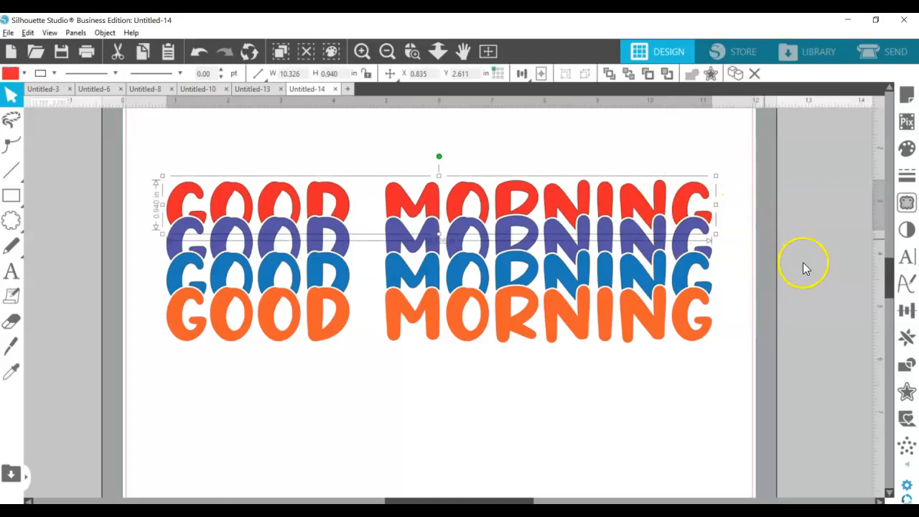
mouse_move(819, 289)
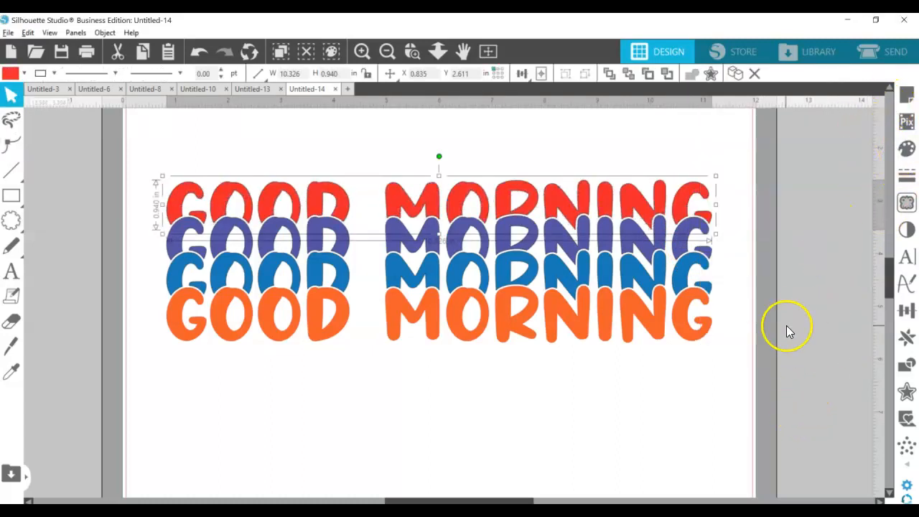
mouse_move(710, 177)
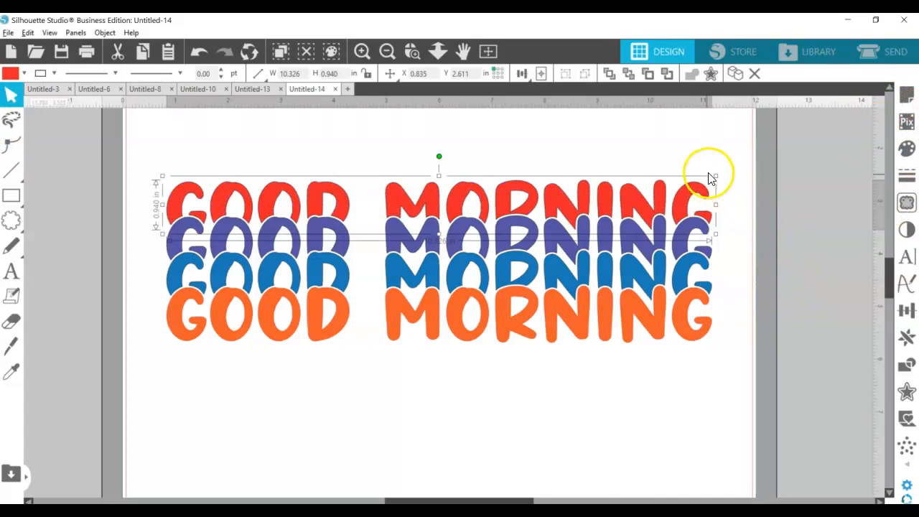
mouse_move(907, 151)
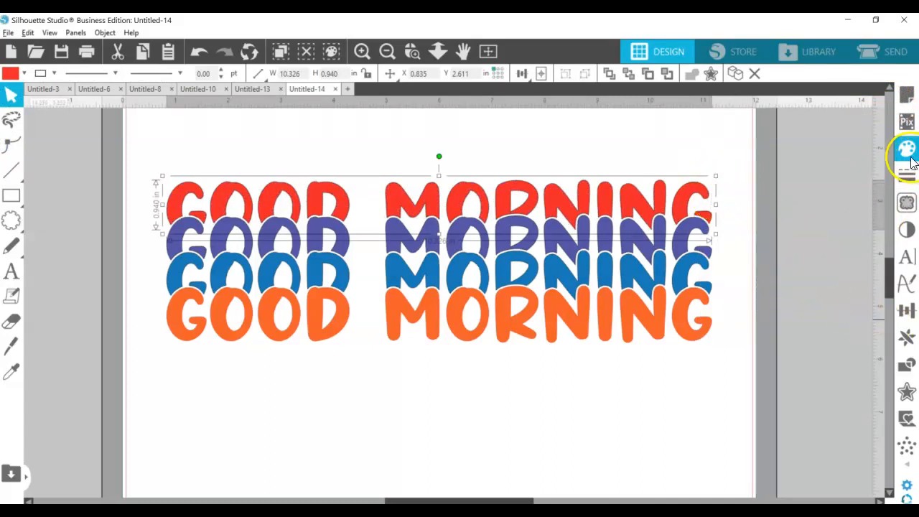
Fill the rows dark blue, medium blue and light blue, with the bottom row bright yellow.
click(907, 149)
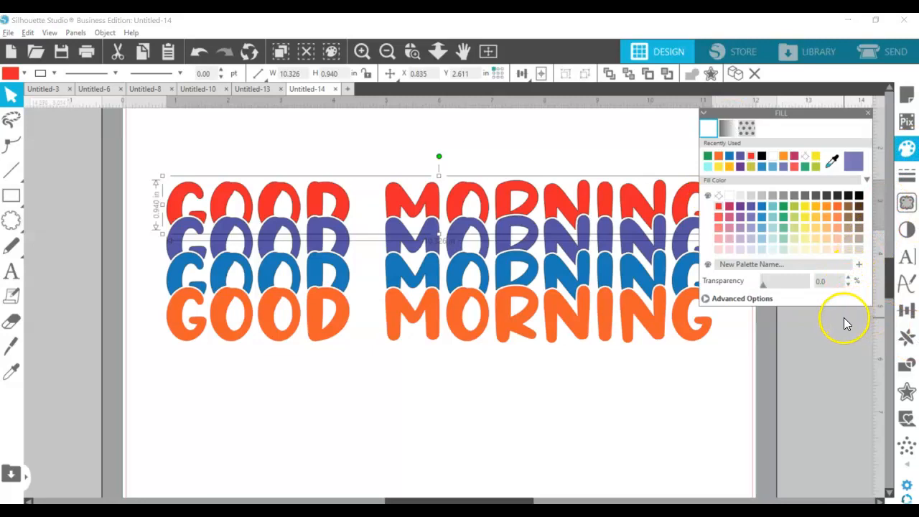
mouse_move(766, 211)
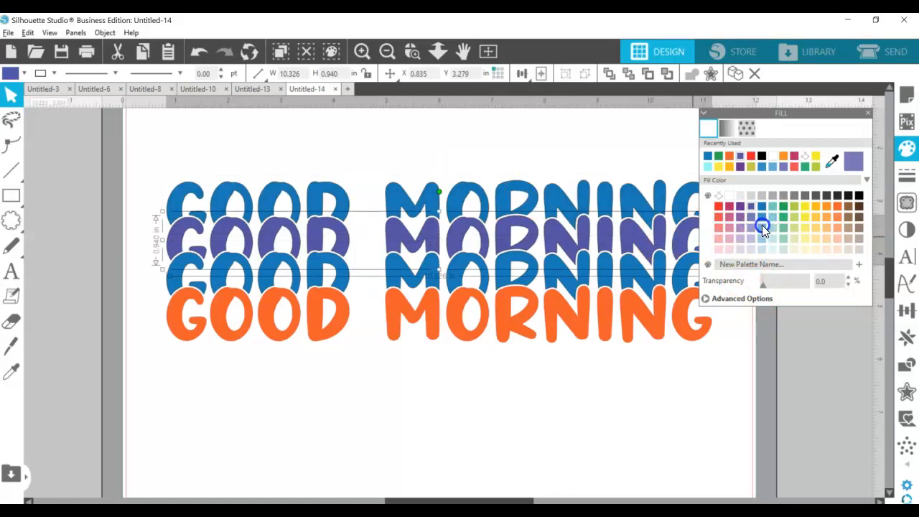
click(762, 226)
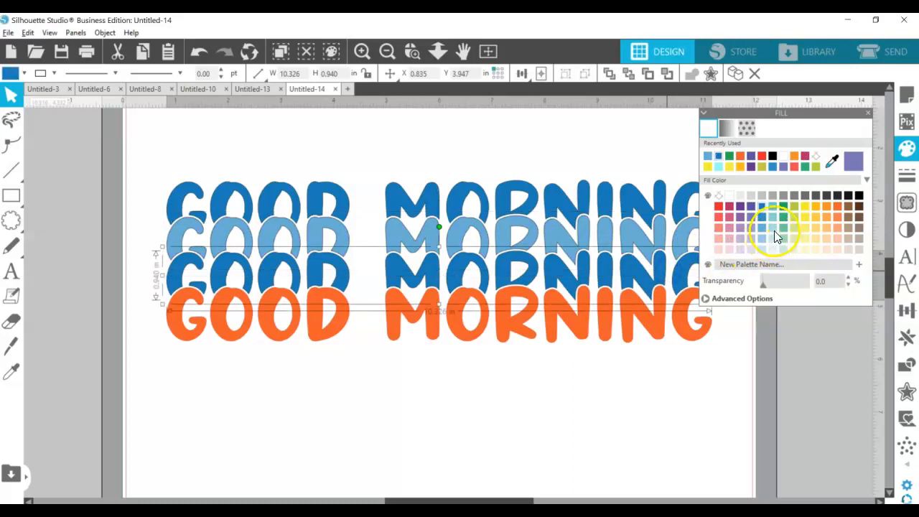
click(770, 237)
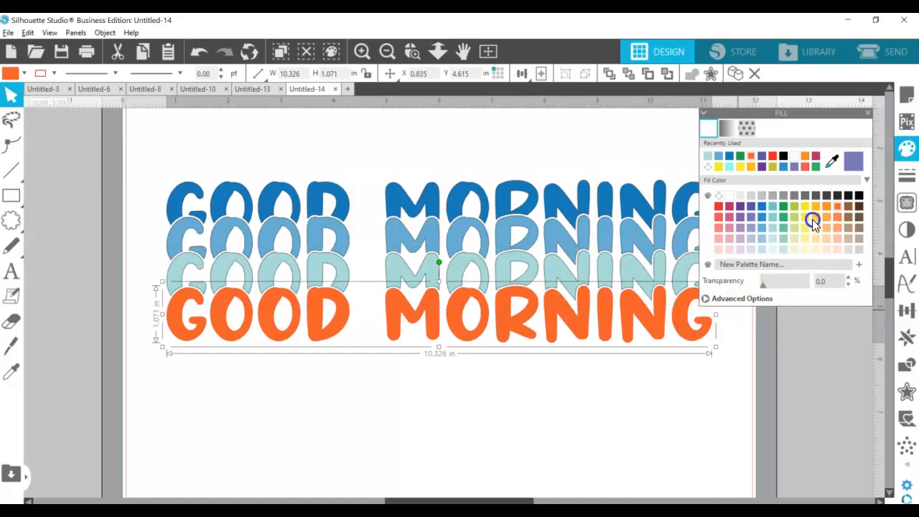
click(811, 225)
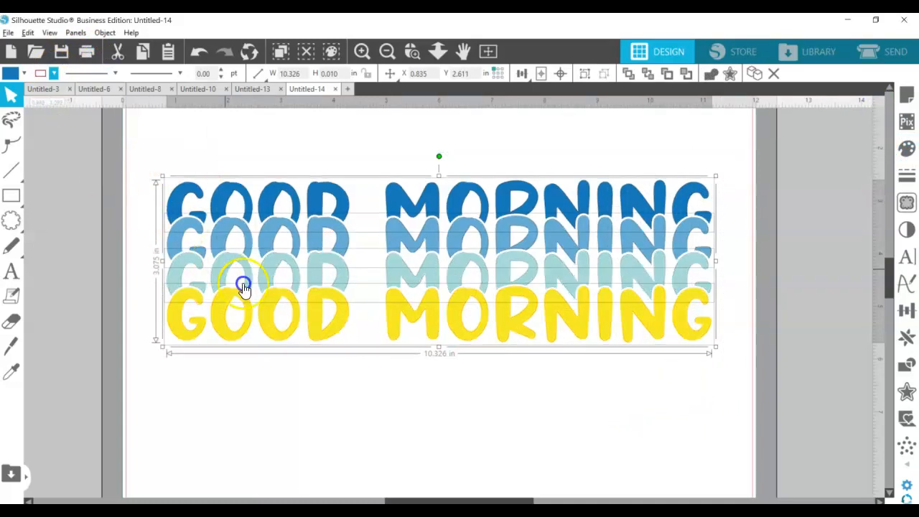
Set the line colour of all four GOOD MORNING rows to none.
click(480, 394)
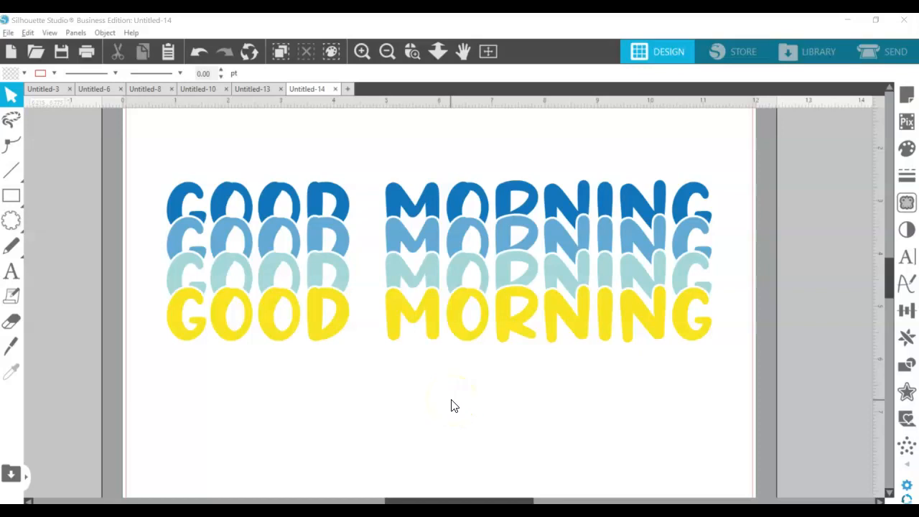
mouse_move(448, 409)
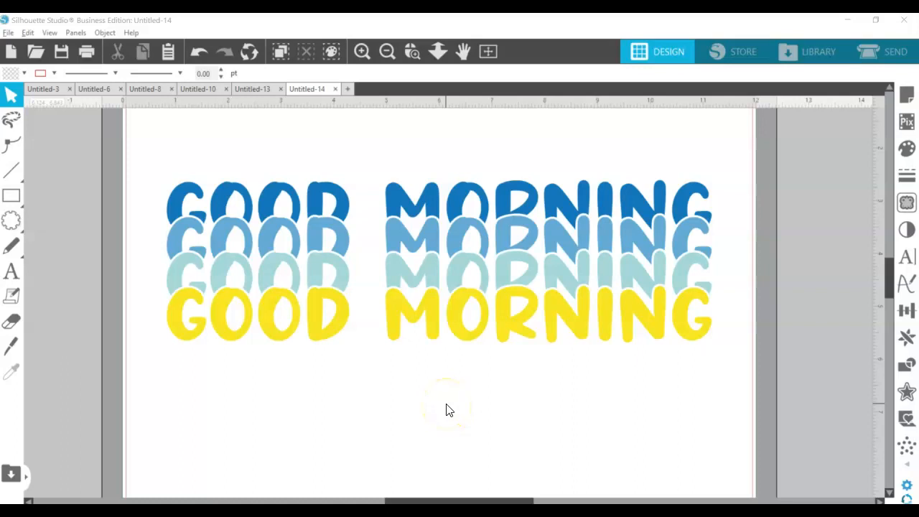